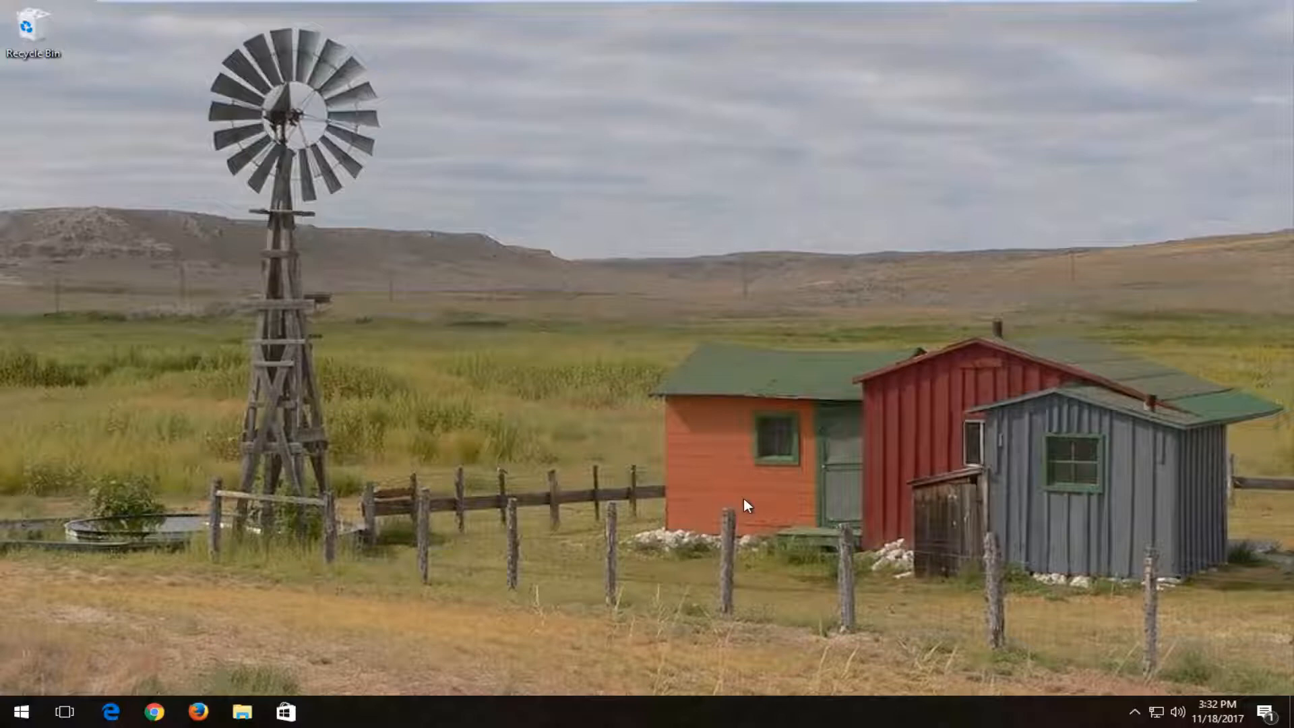
pyautogui.moveTo(198, 706)
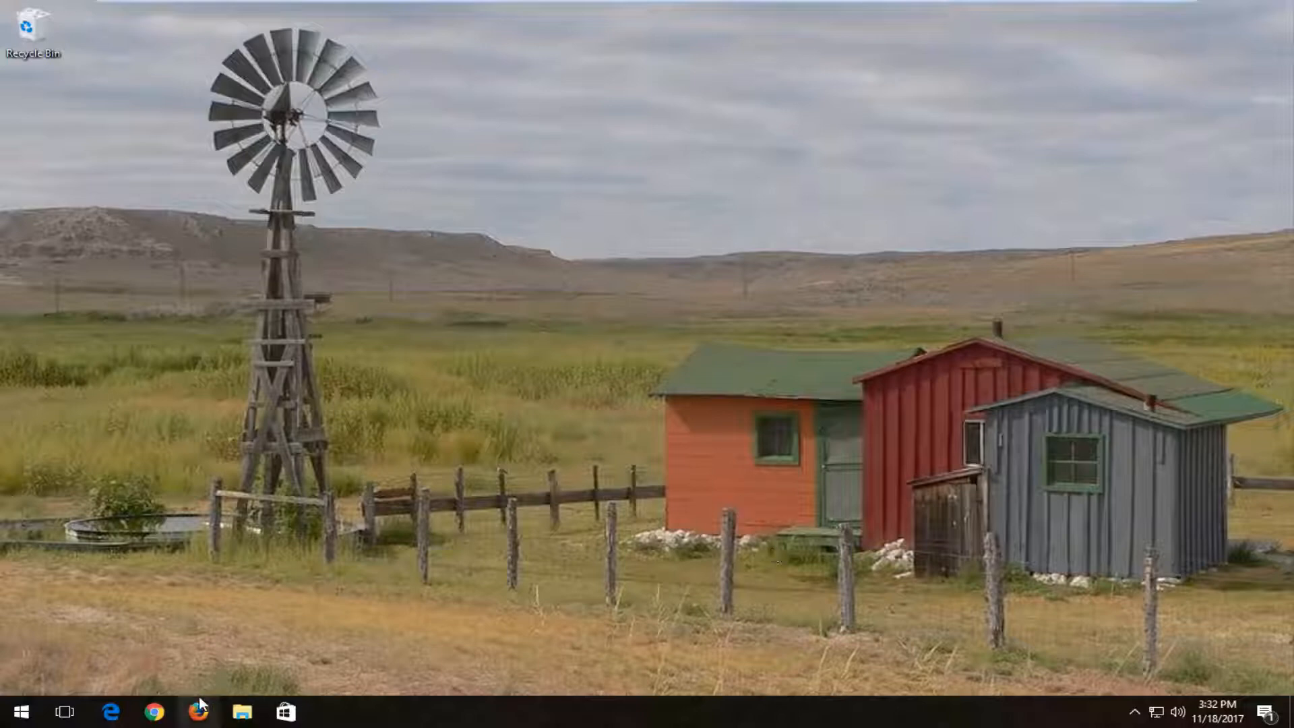
# - Launch and maximize Chrome, then open the Extensions page via More tools
pyautogui.click(154, 711)
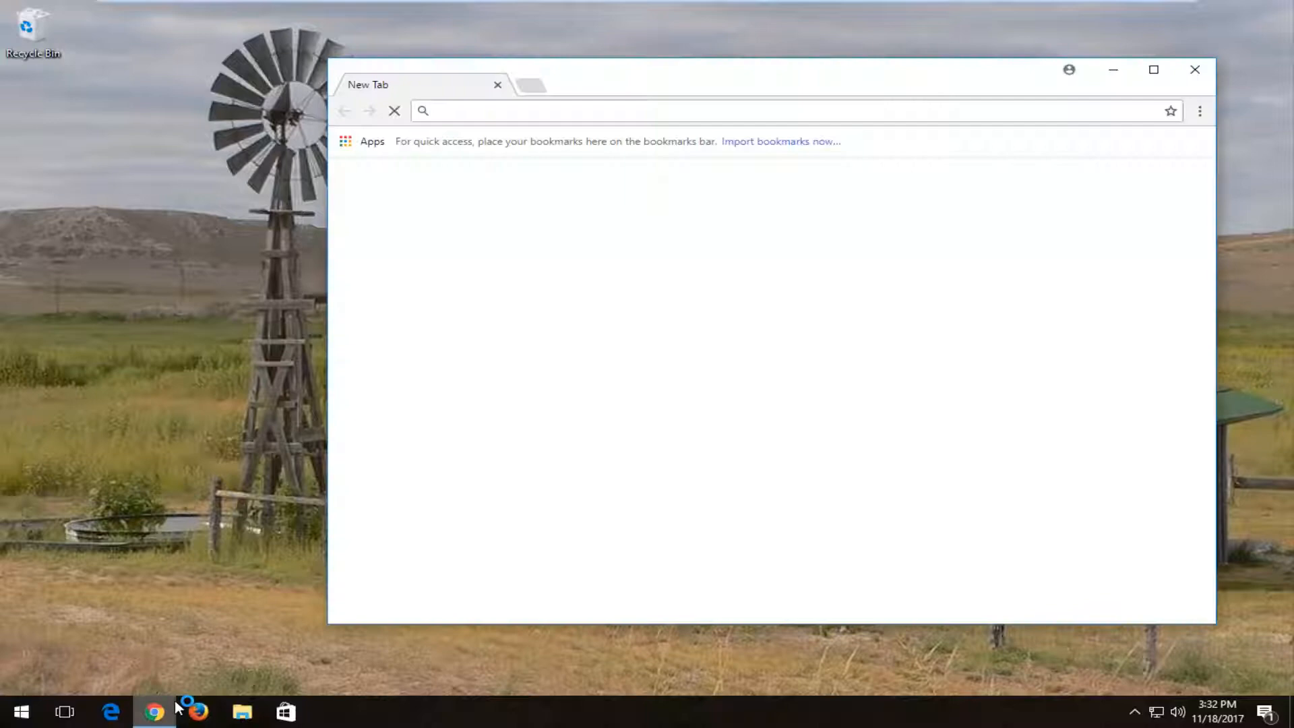
pyautogui.click(1153, 69)
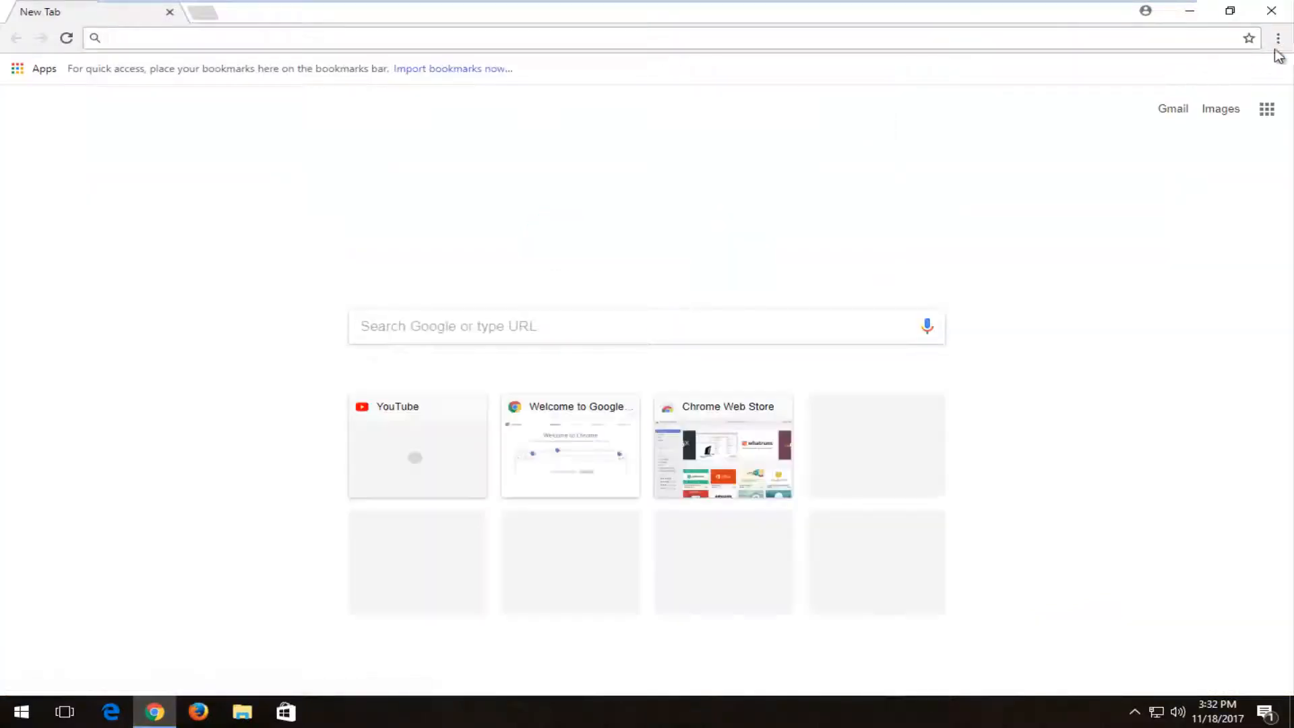
pyautogui.moveTo(1278, 38)
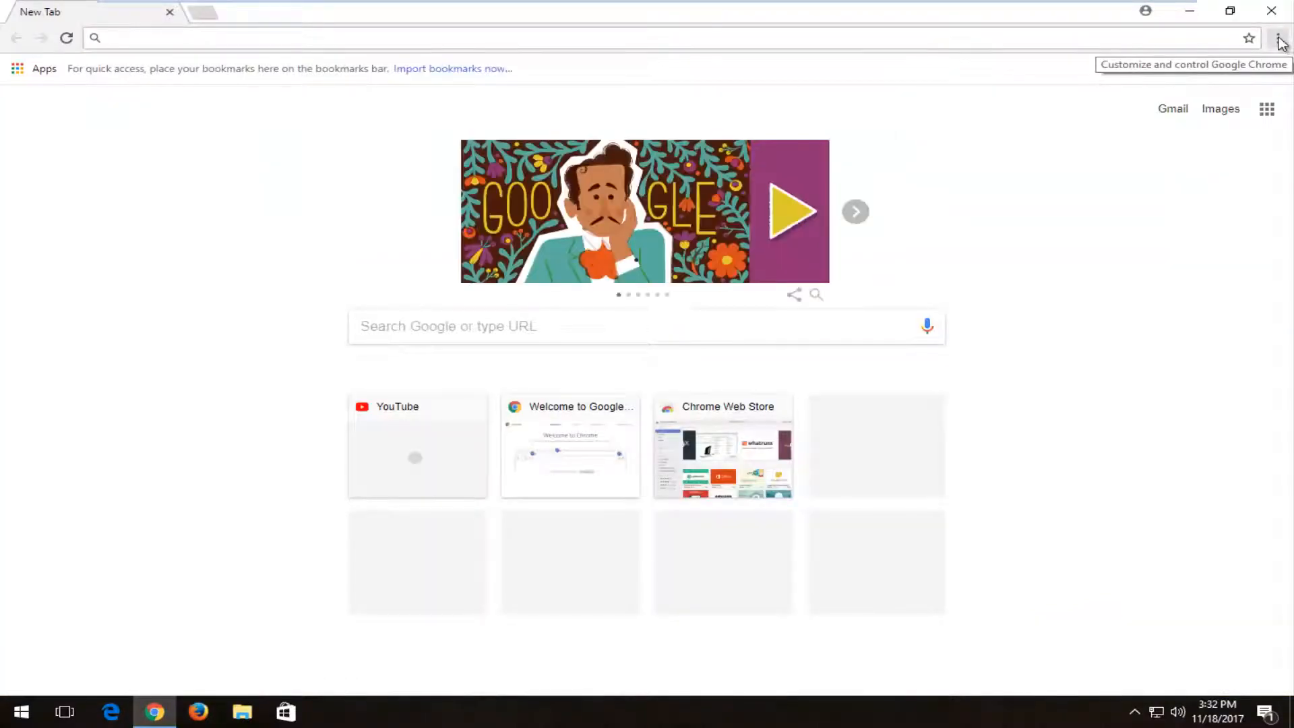
pyautogui.click(1277, 38)
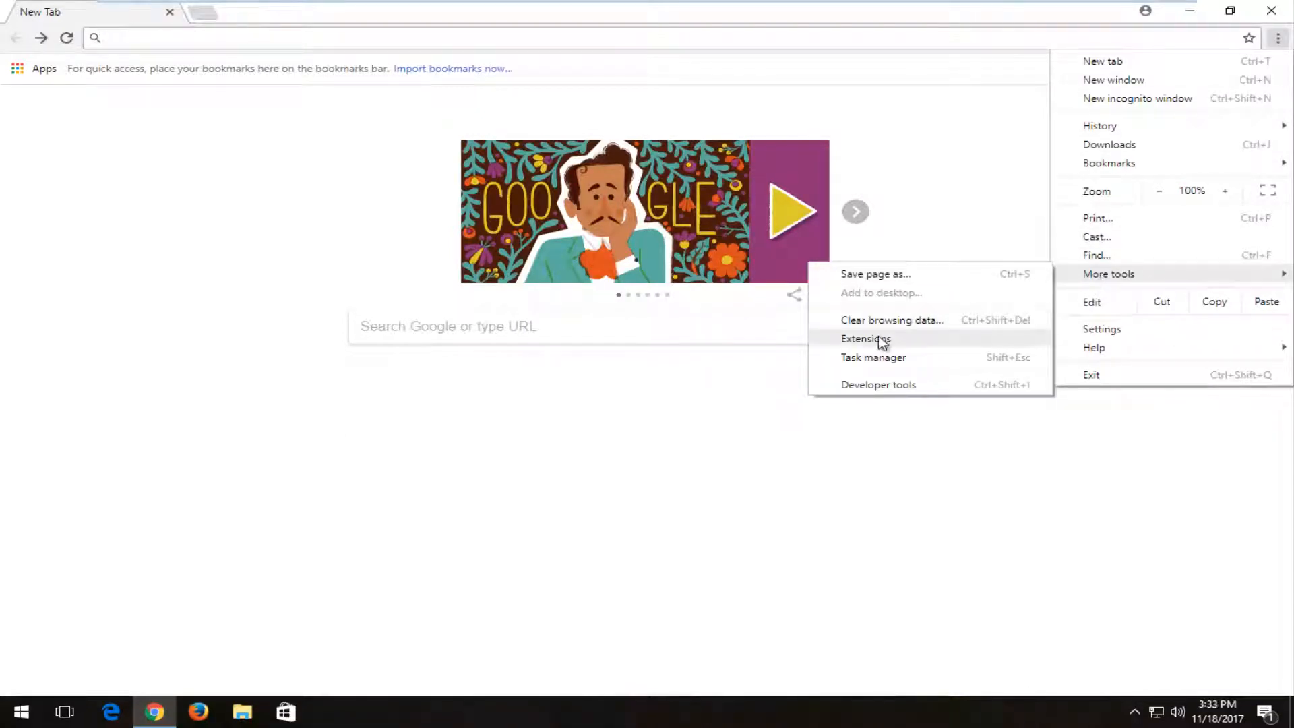
pyautogui.click(865, 338)
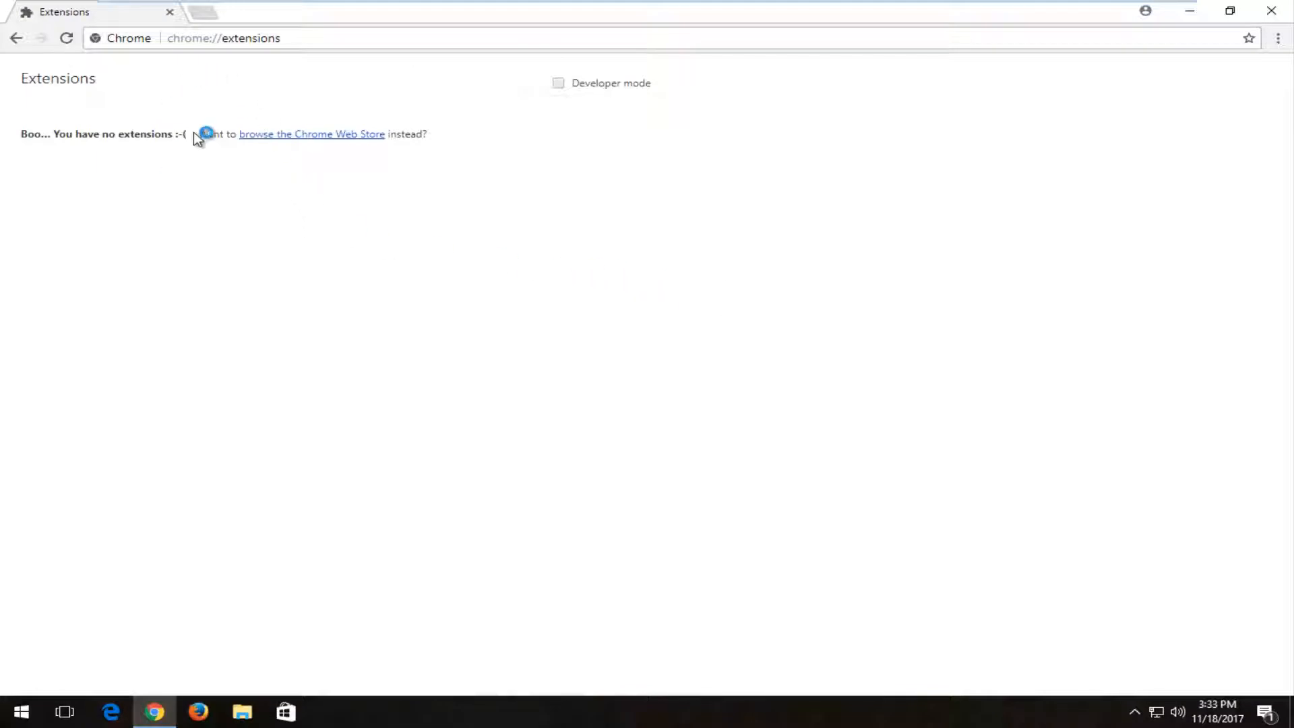
pyautogui.moveTo(66, 188)
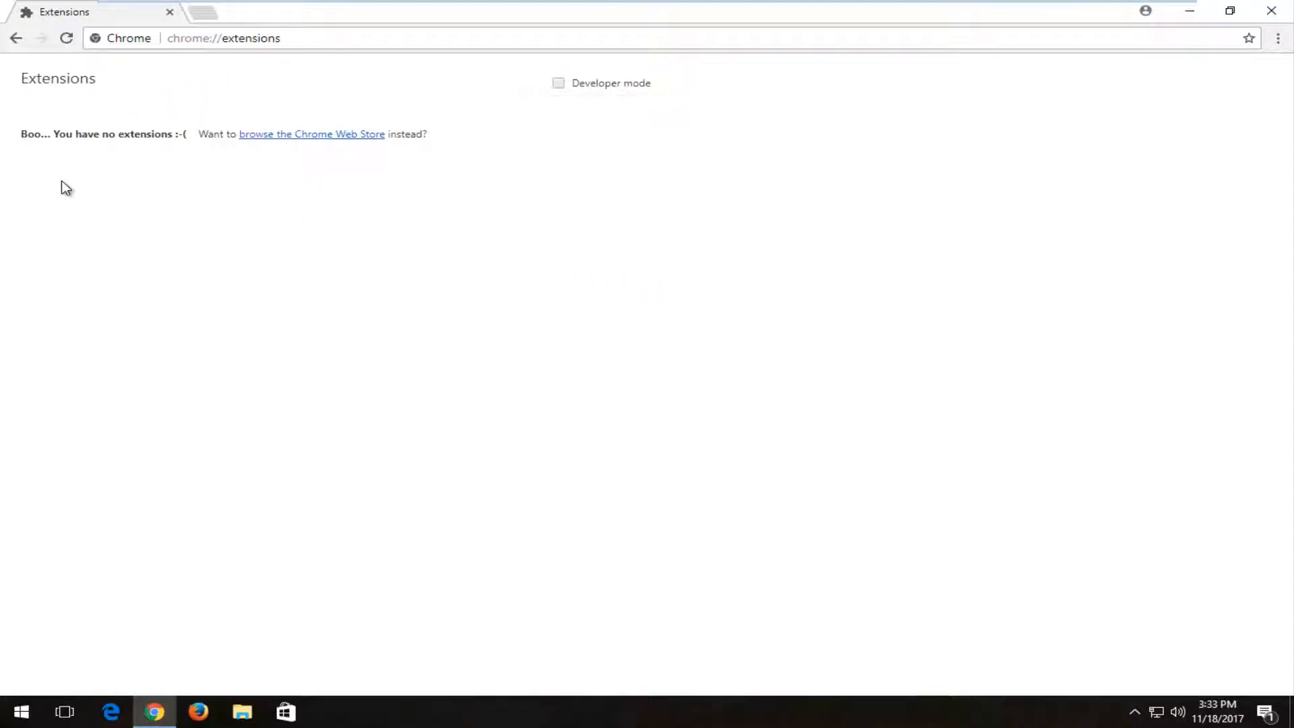
pyautogui.moveTo(71, 184)
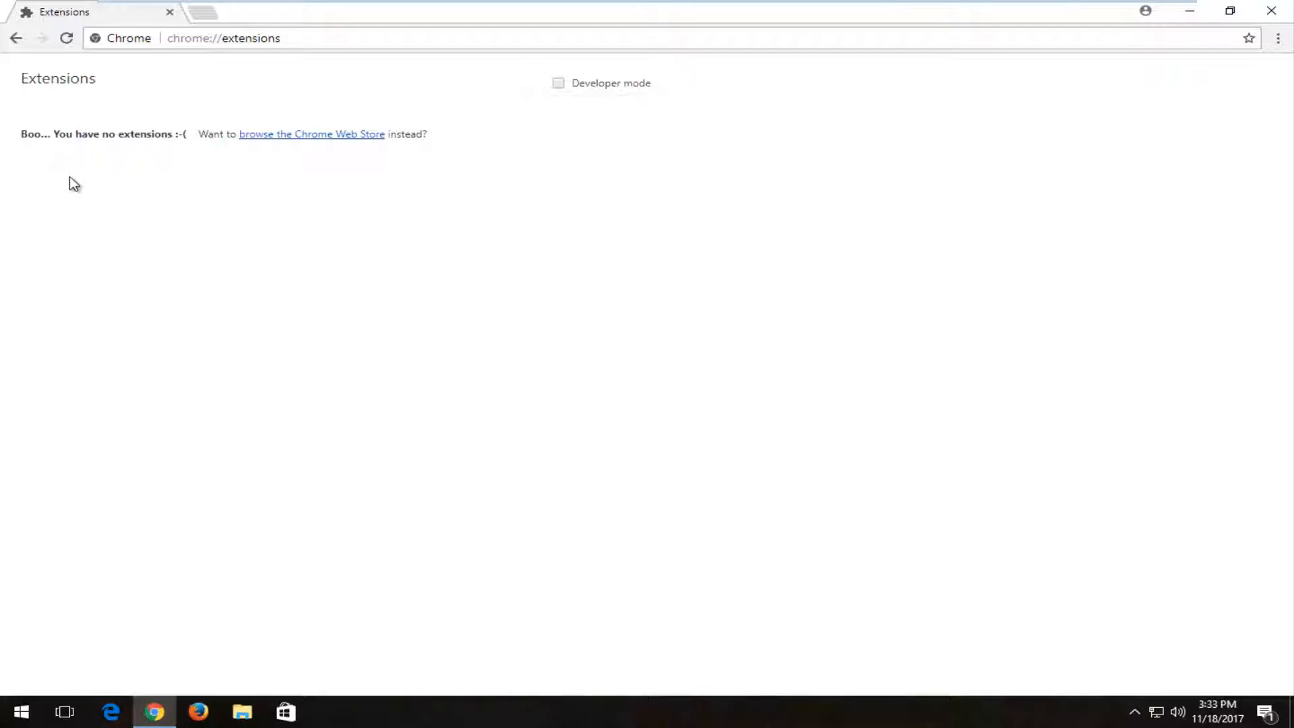
pyautogui.moveTo(59, 148)
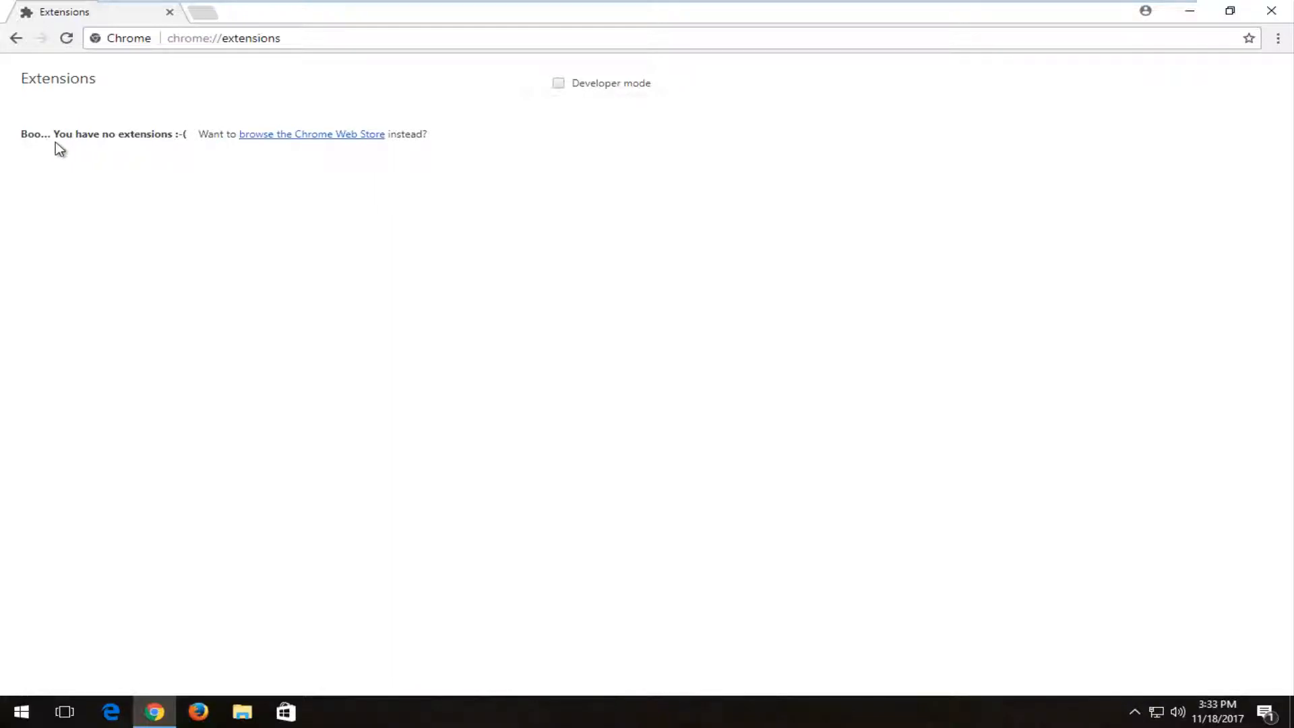
pyautogui.moveTo(41, 253)
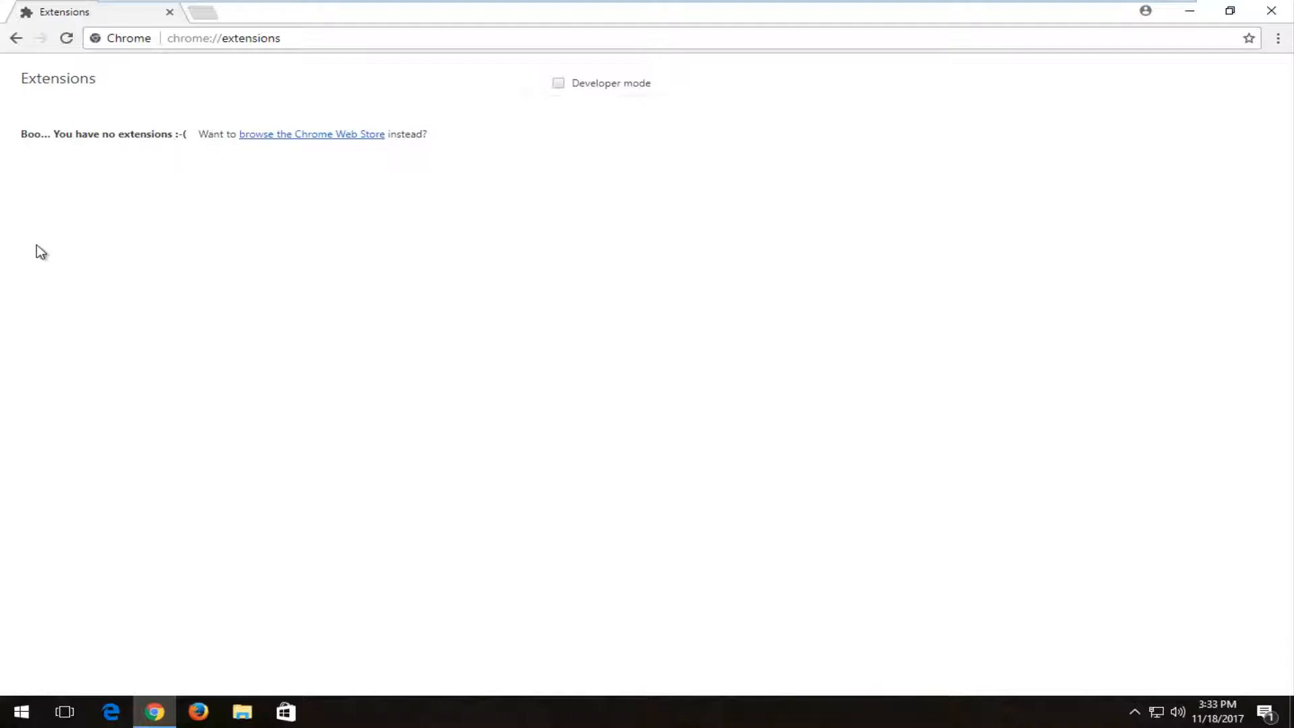
pyautogui.moveTo(70, 83)
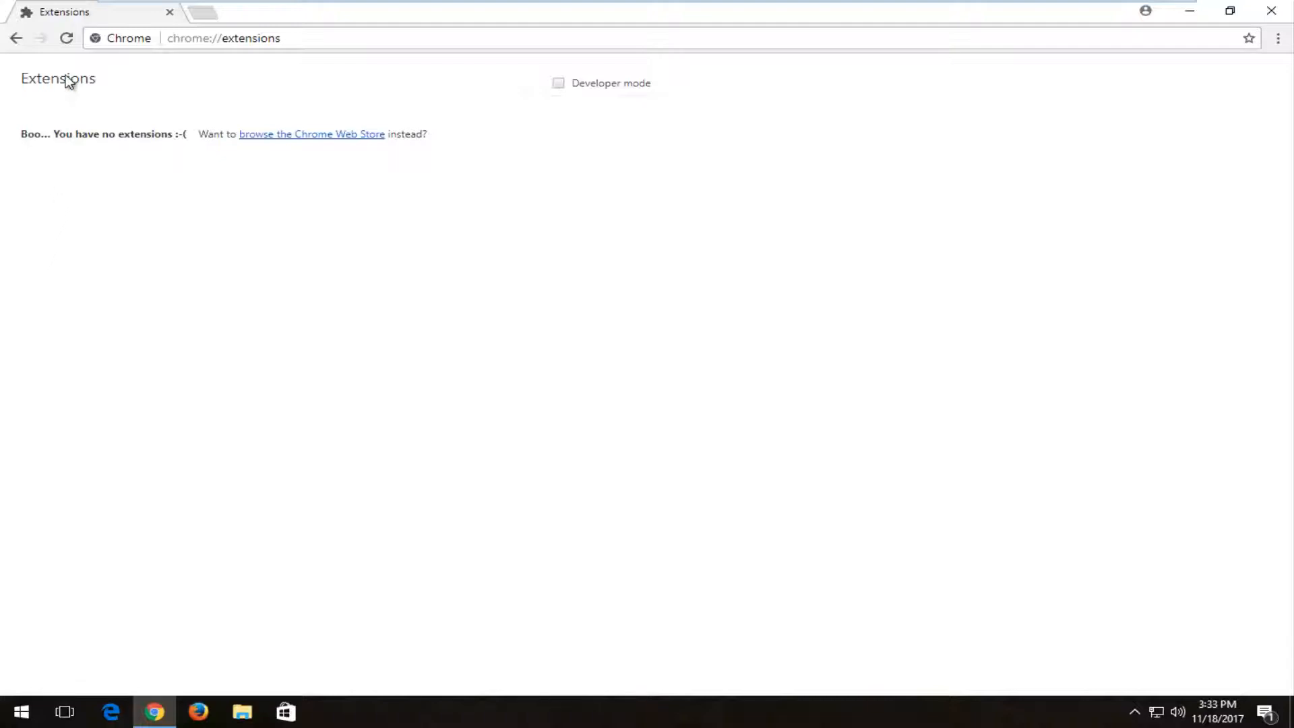
pyautogui.moveTo(39, 201)
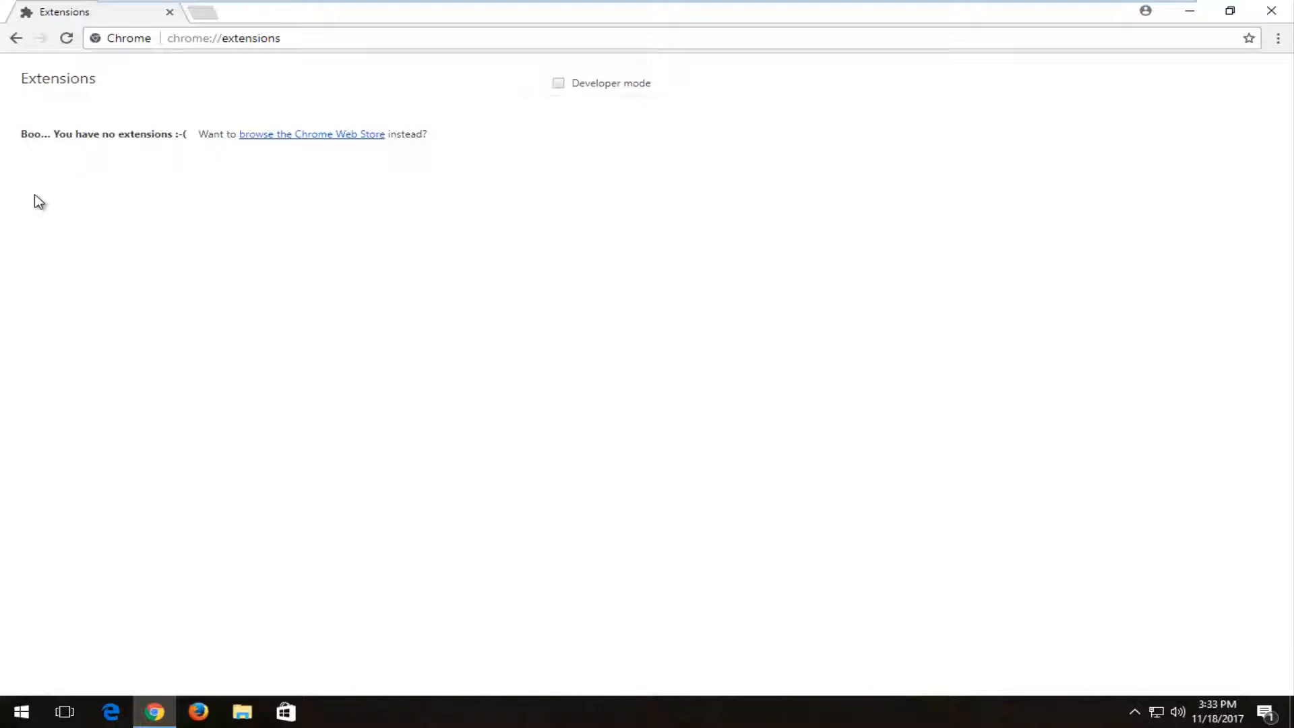
pyautogui.moveTo(29, 124)
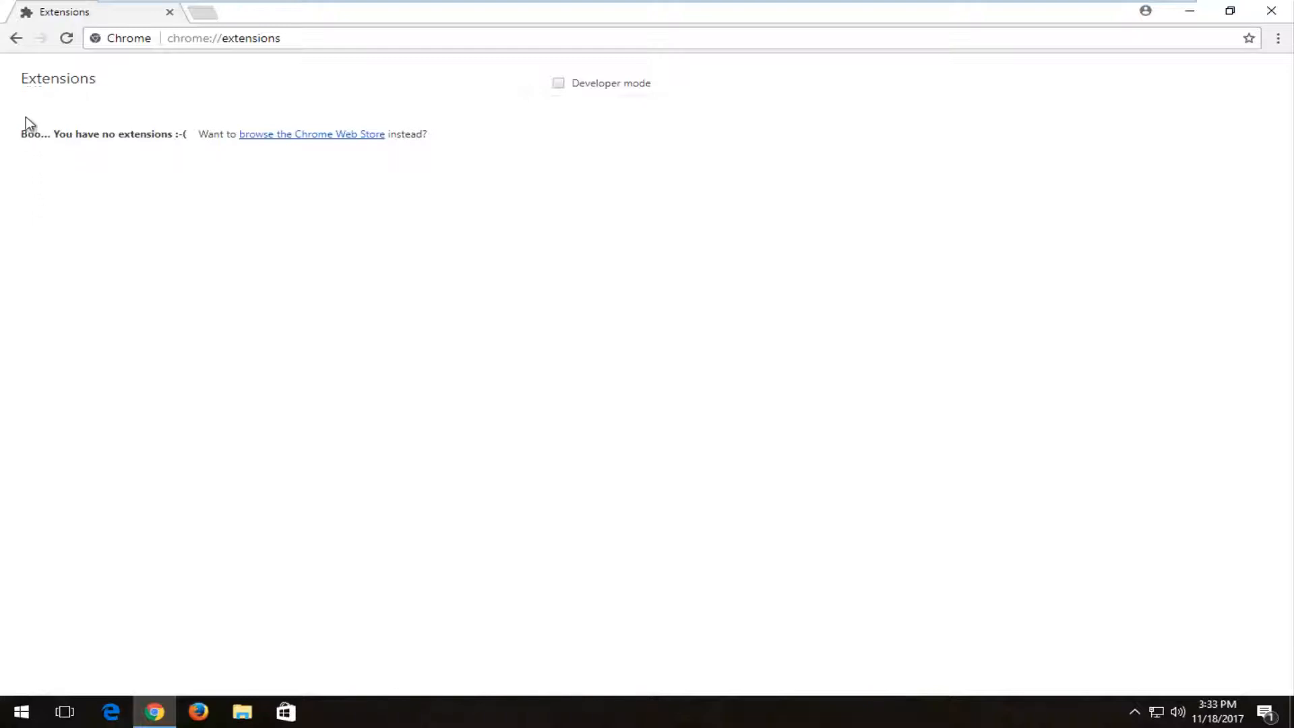
pyautogui.moveTo(48, 91)
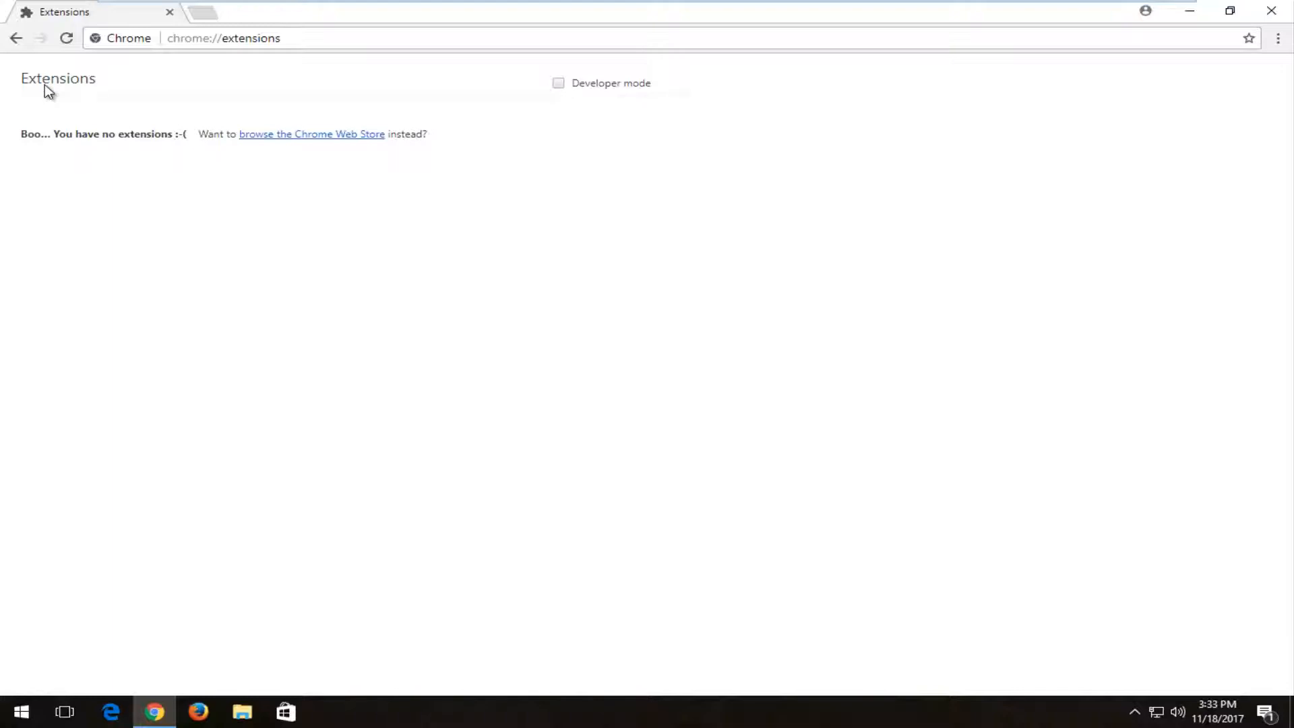
pyautogui.moveTo(51, 133)
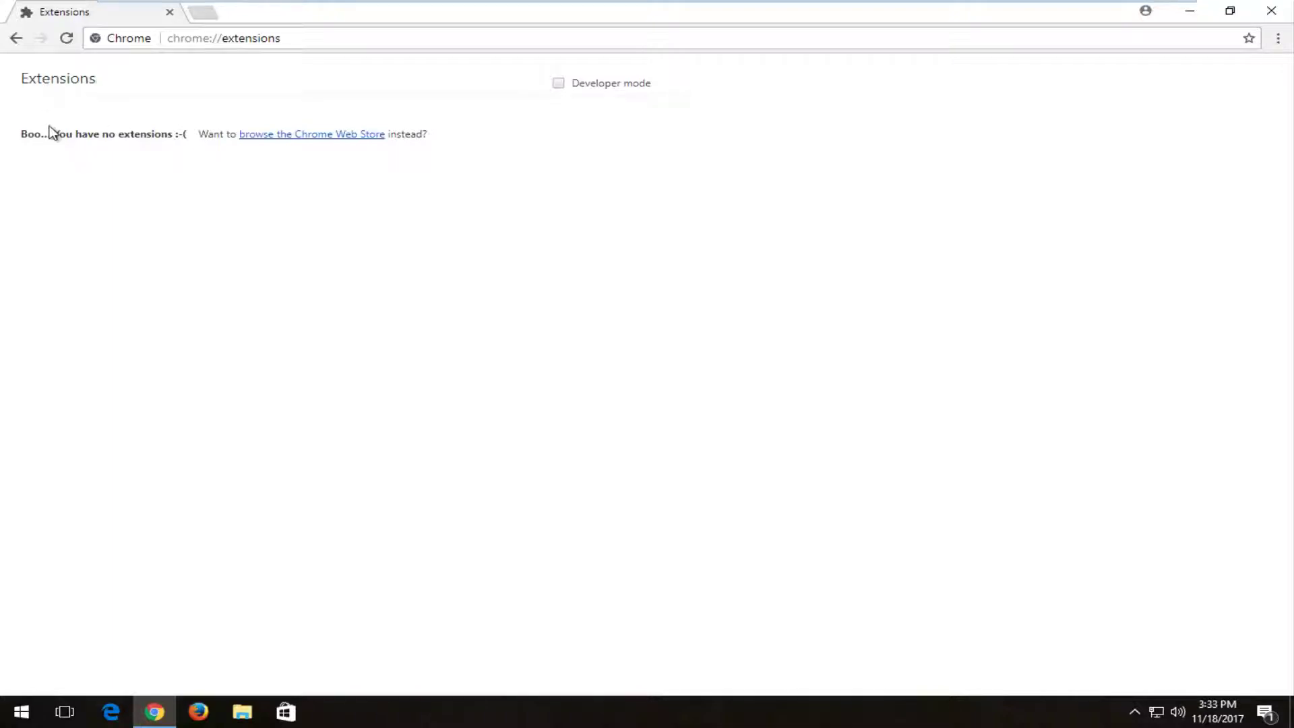
pyautogui.moveTo(1273, 11)
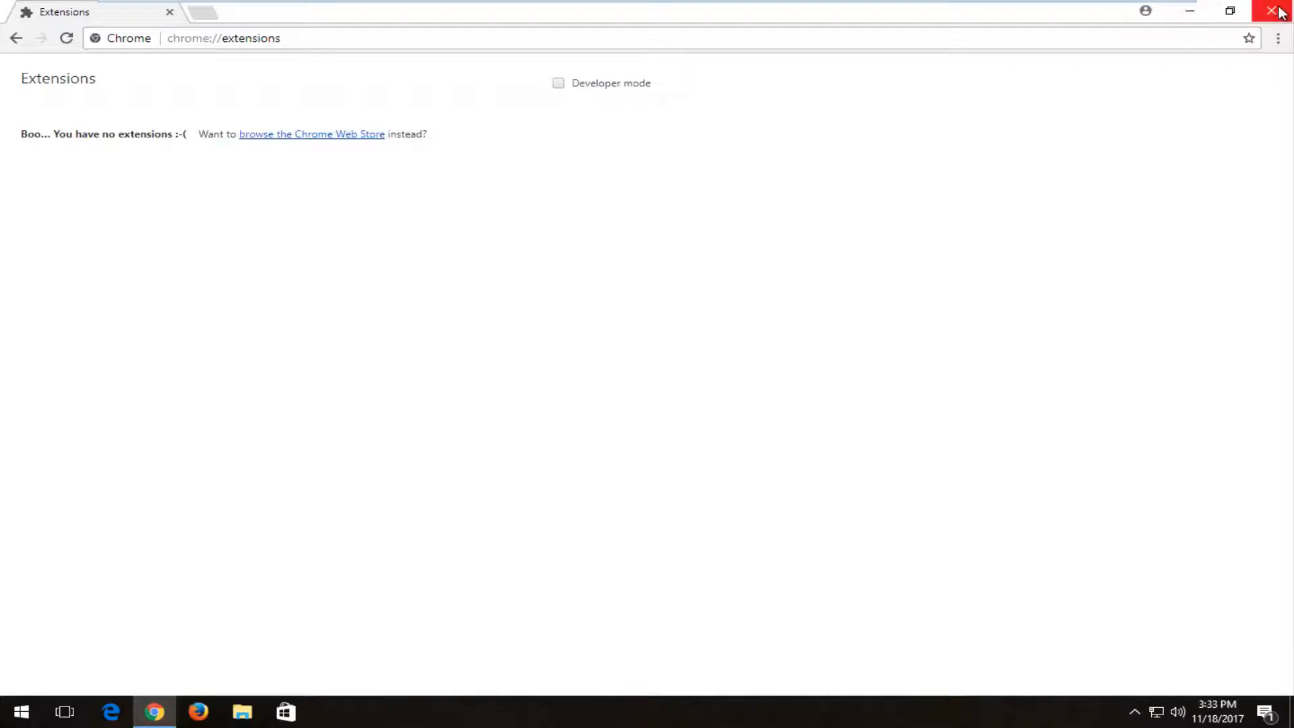
# - Close Chrome after confirming no extensions are installed
pyautogui.click(1278, 11)
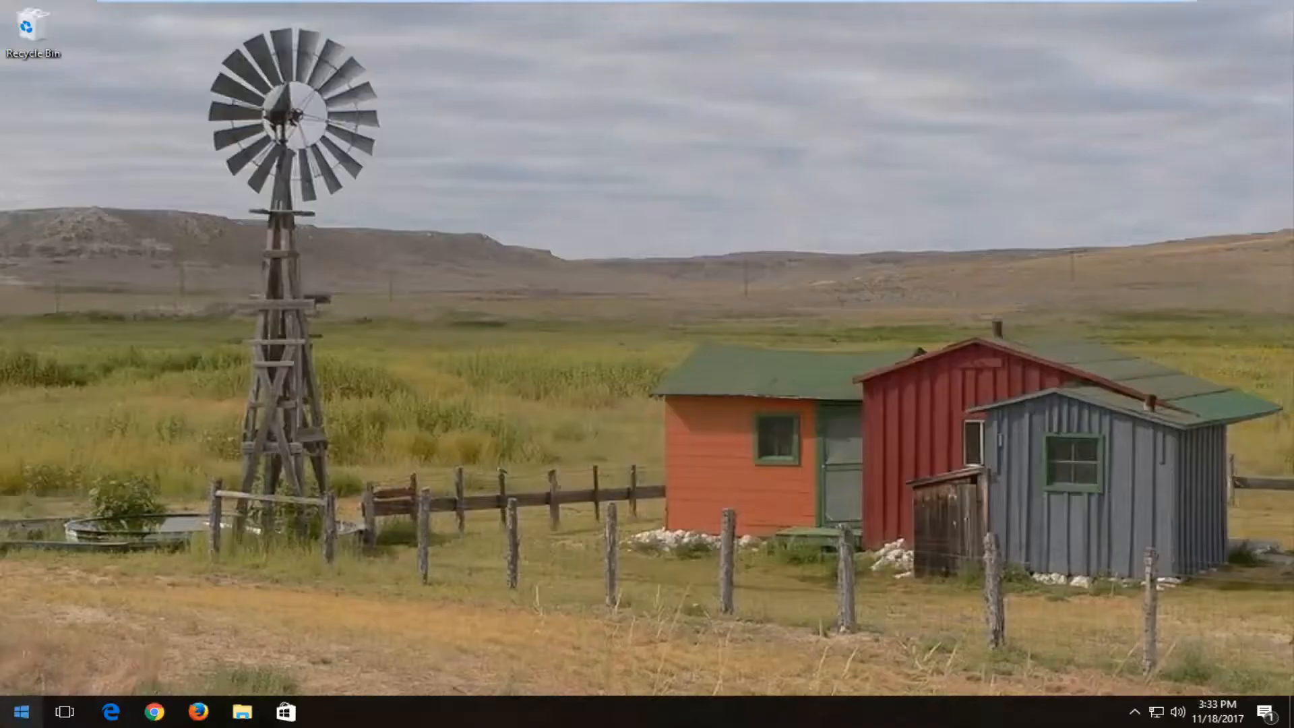
# - Search 'command prompt' in Start and run it as administrator, approving UAC
pyautogui.click(18, 710)
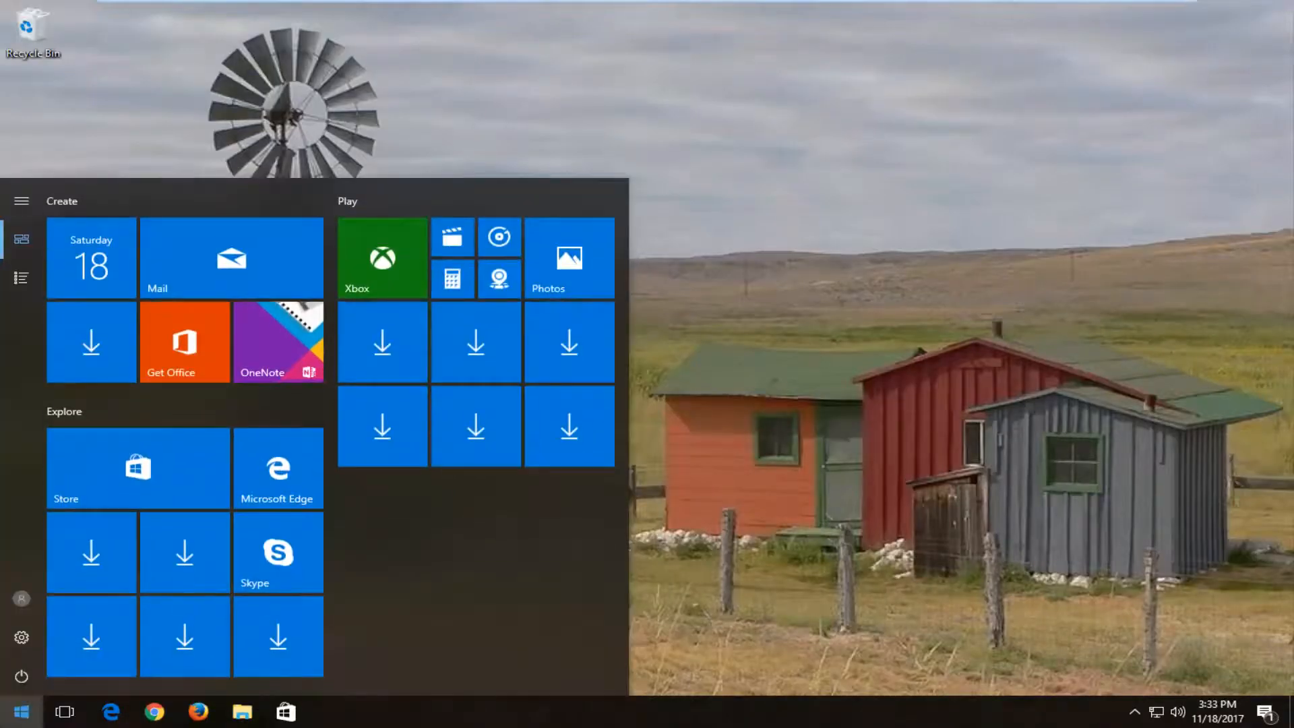
pyautogui.write('command prom')
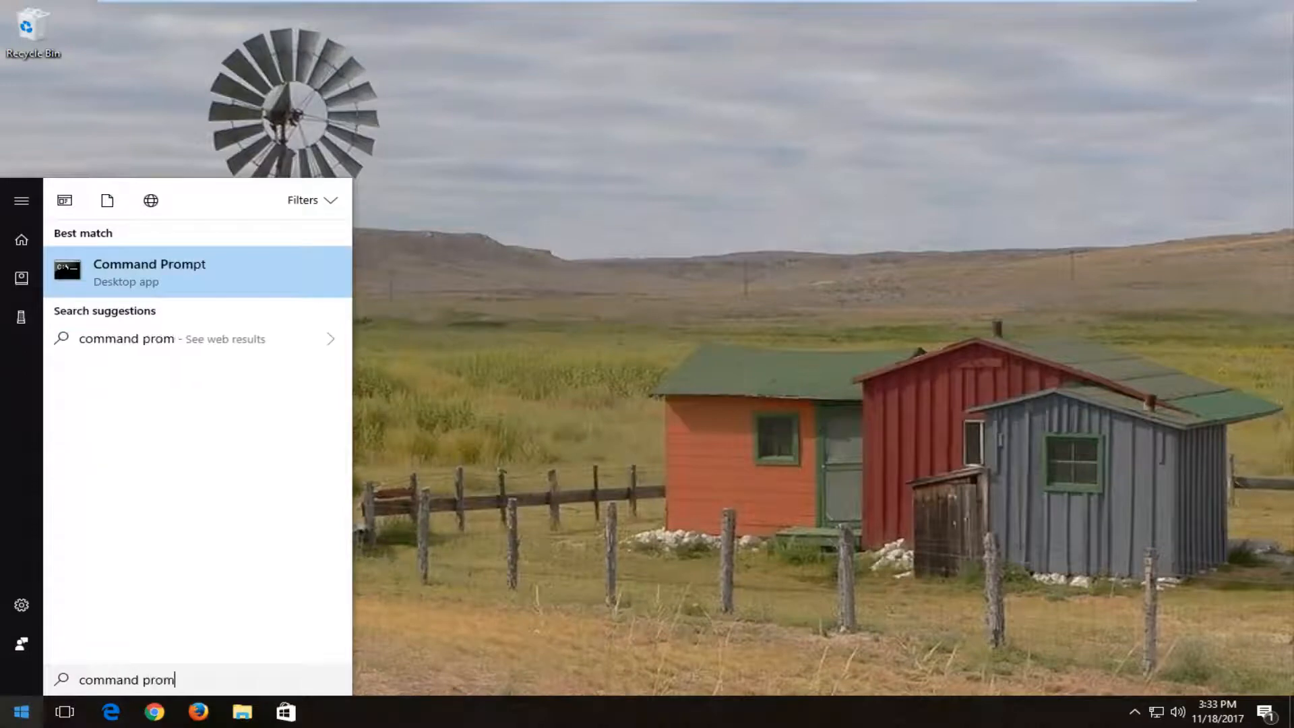
pyautogui.write('pt')
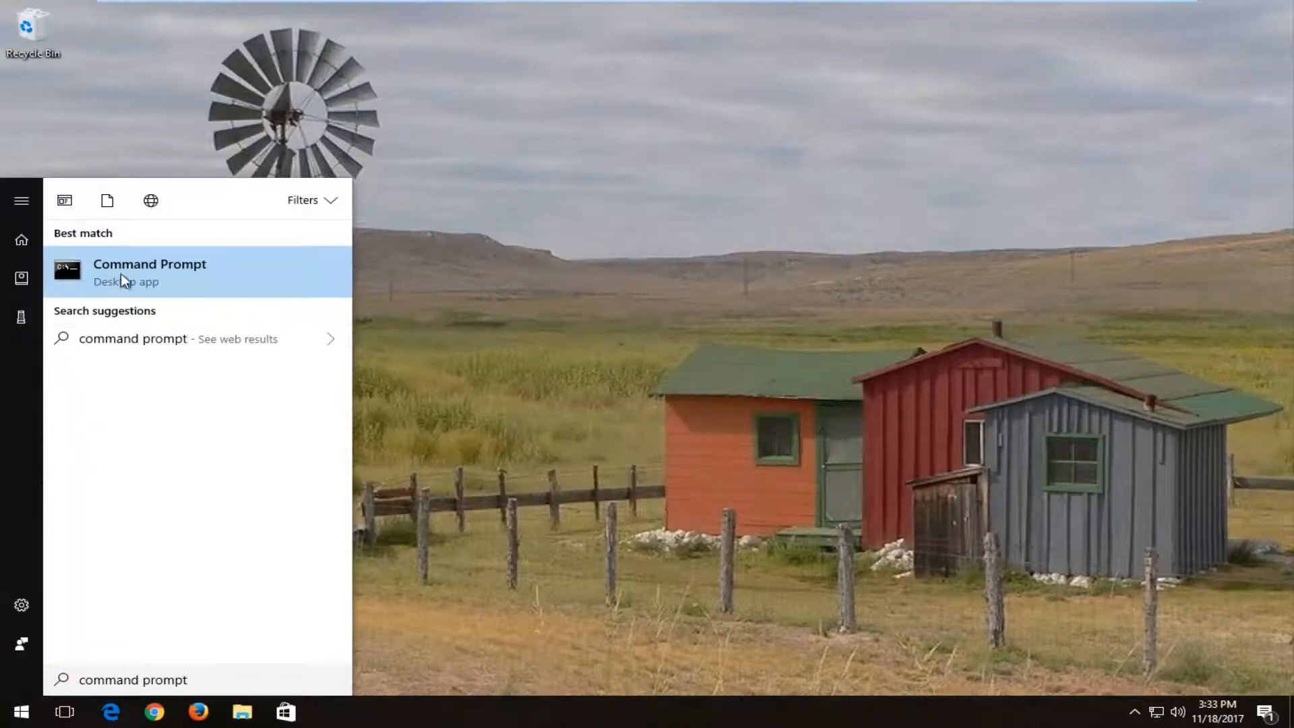
pyautogui.moveTo(129, 272)
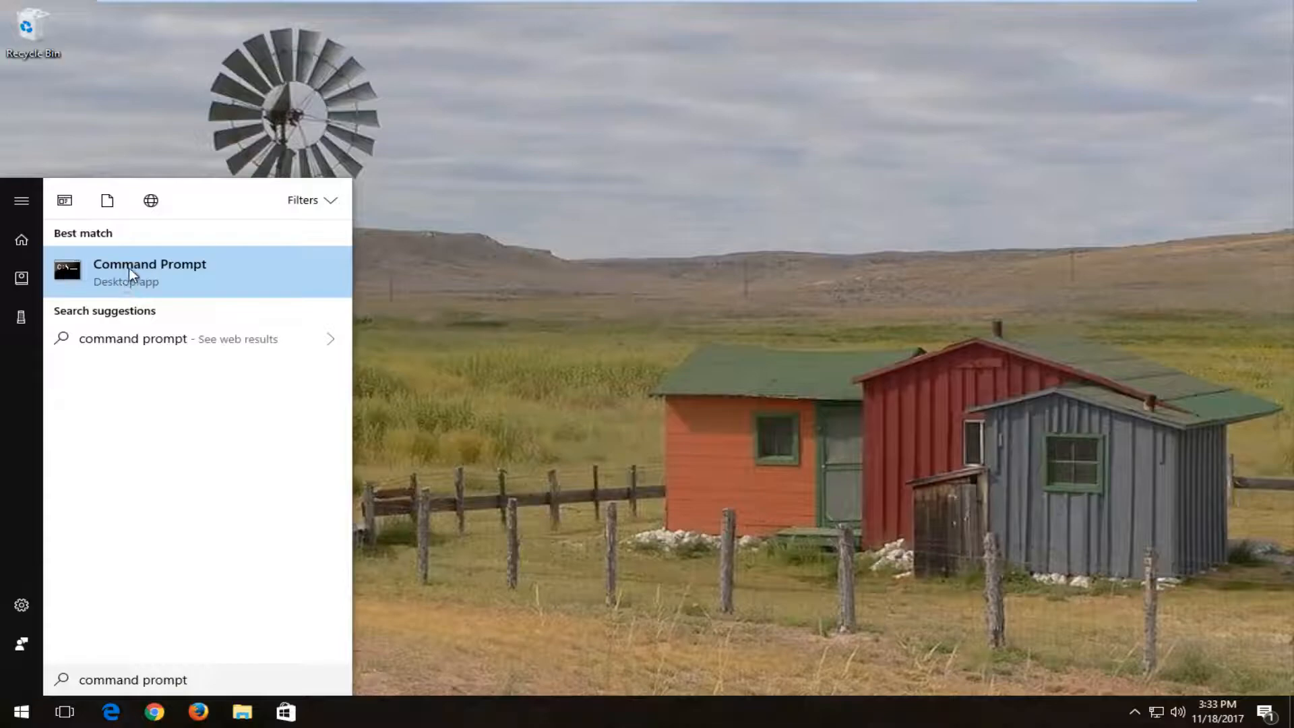
pyautogui.click(149, 272)
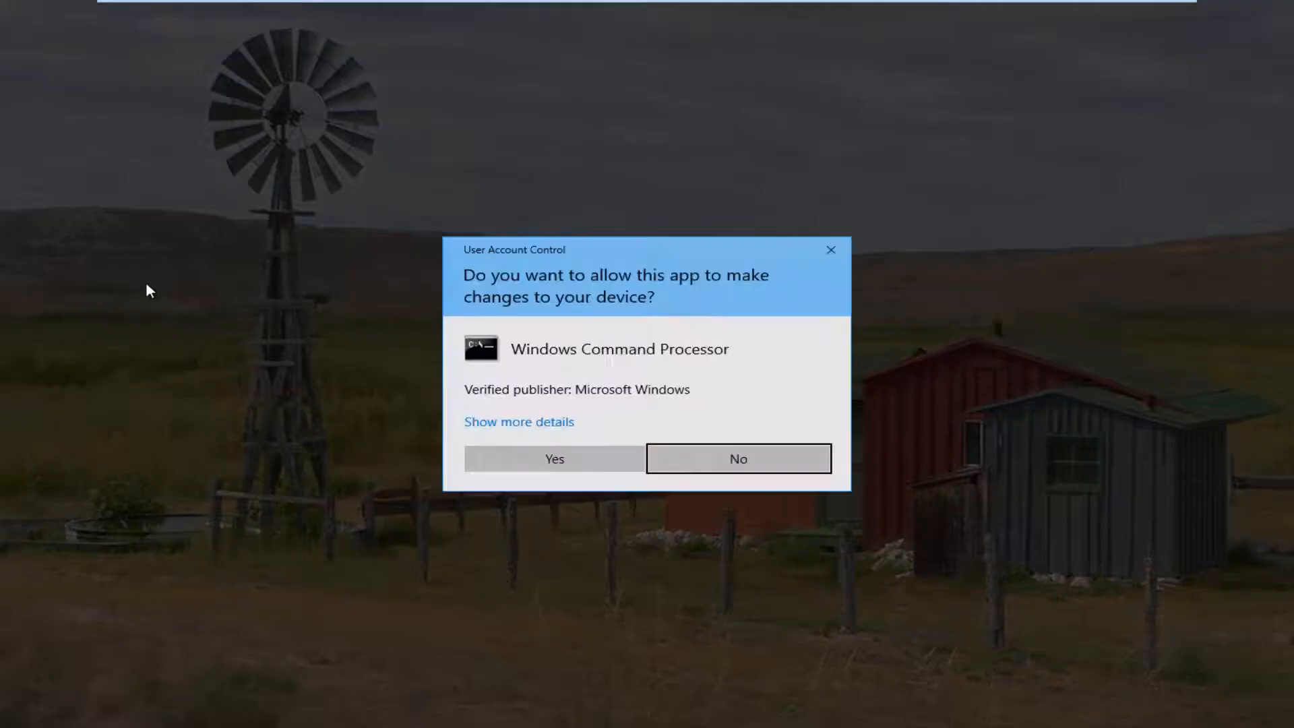
pyautogui.moveTo(511, 265)
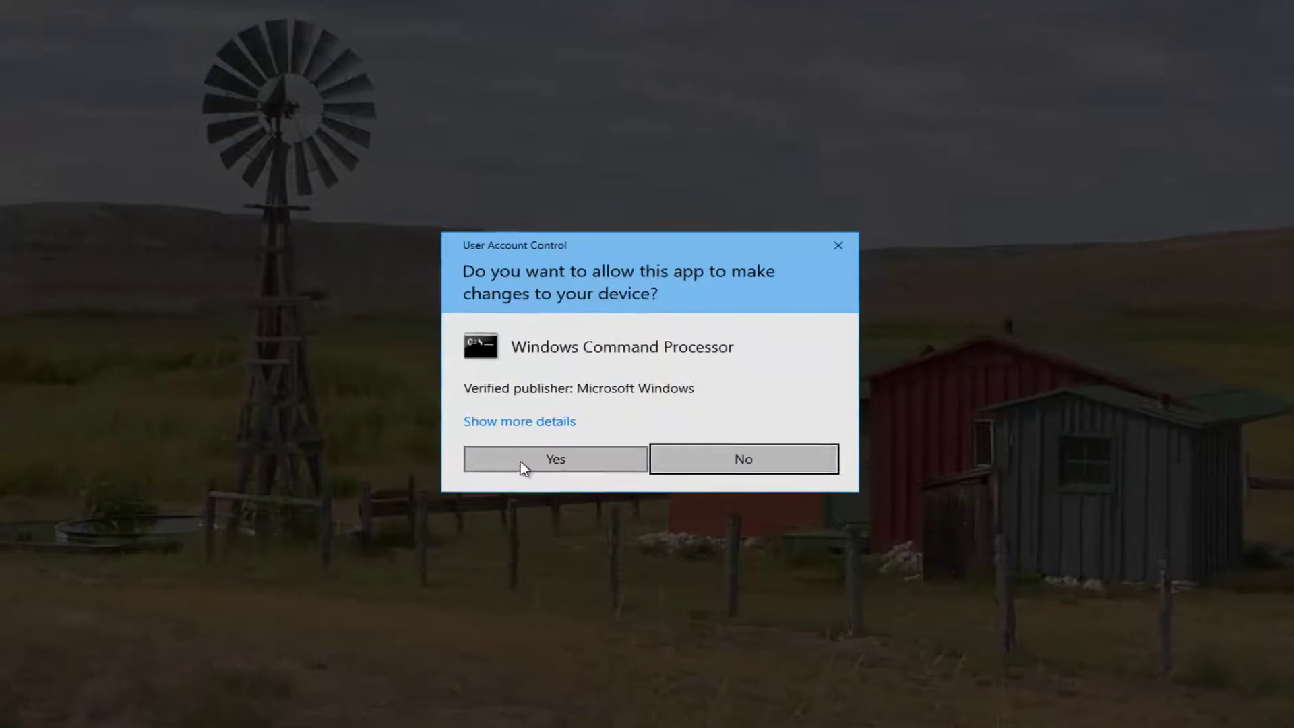
pyautogui.click(554, 458)
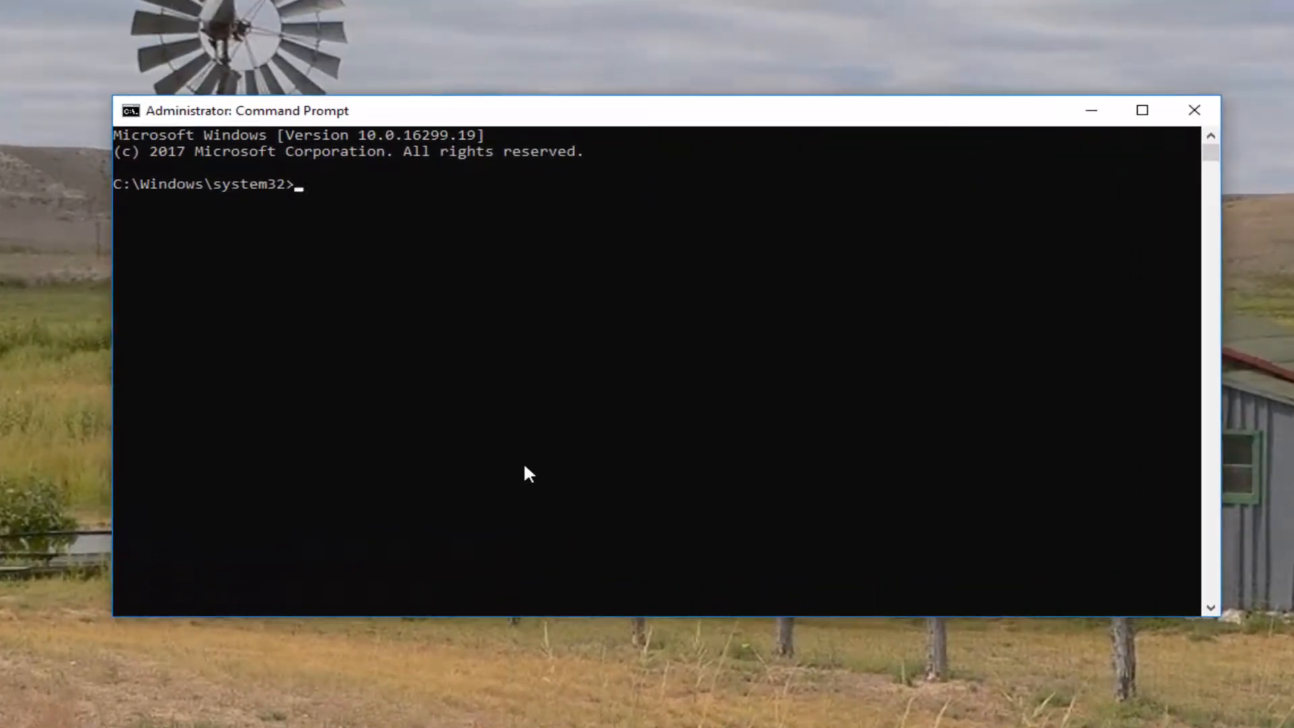
# - Enter the 'ipconfig /flushdns' command at the administrator prompt
pyautogui.write('ipconfig /')
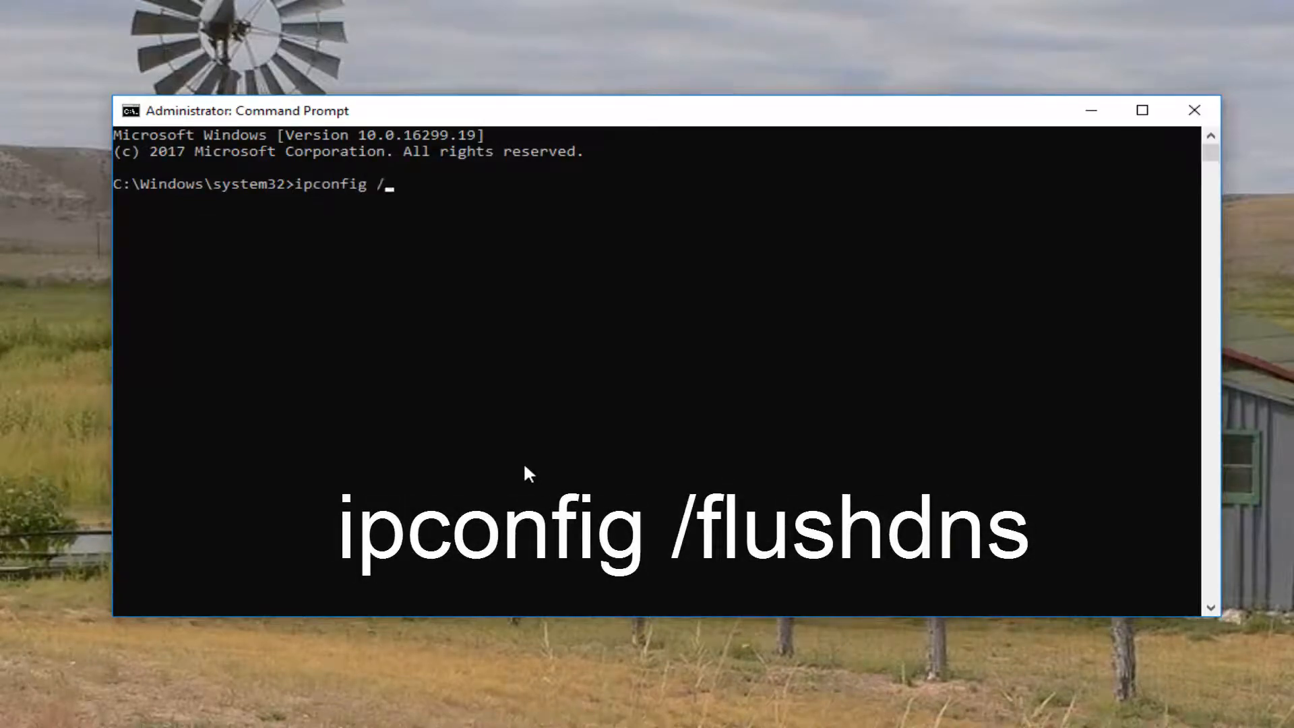
pyautogui.write('flushd')
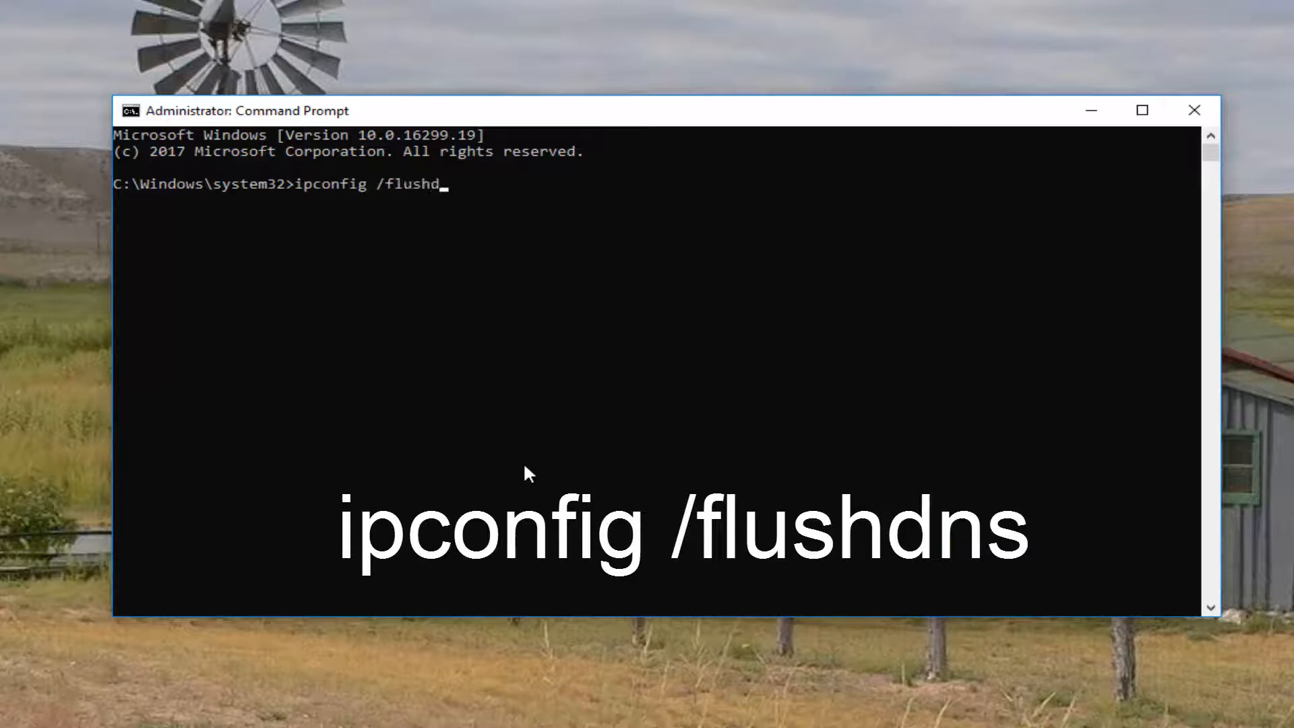
pyautogui.write('ns')
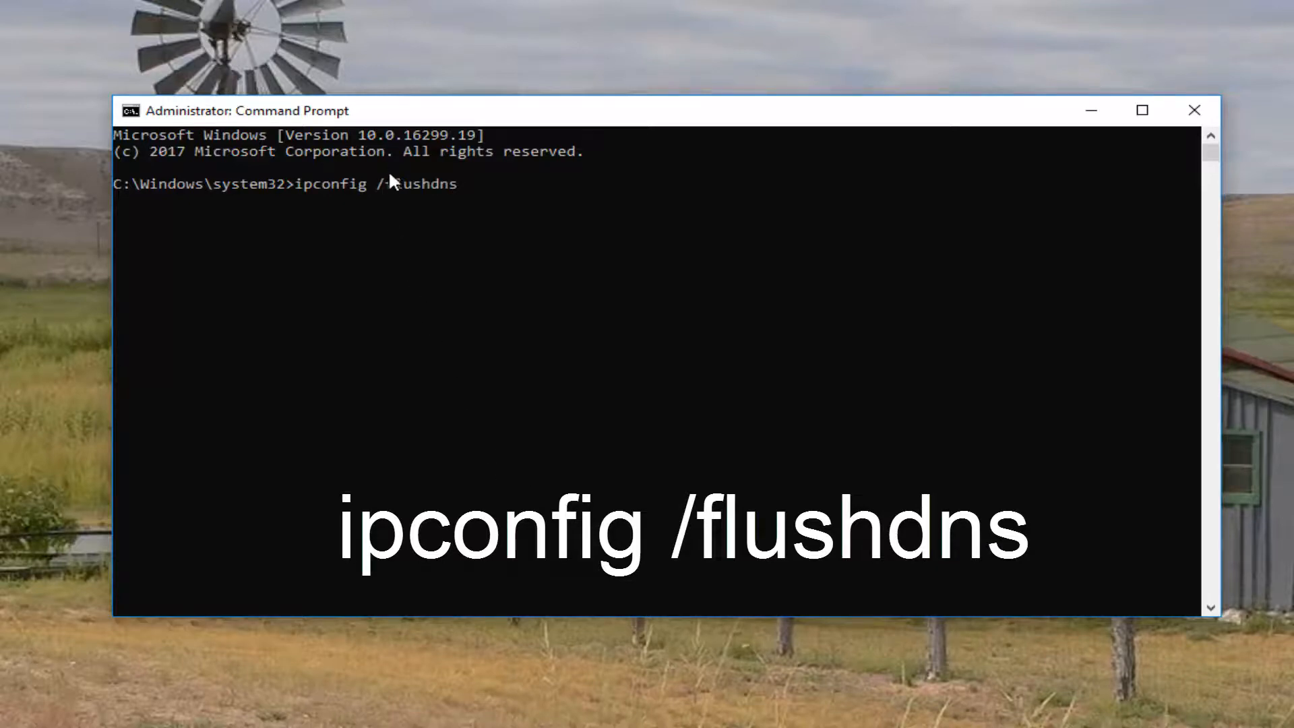
pyautogui.moveTo(421, 202)
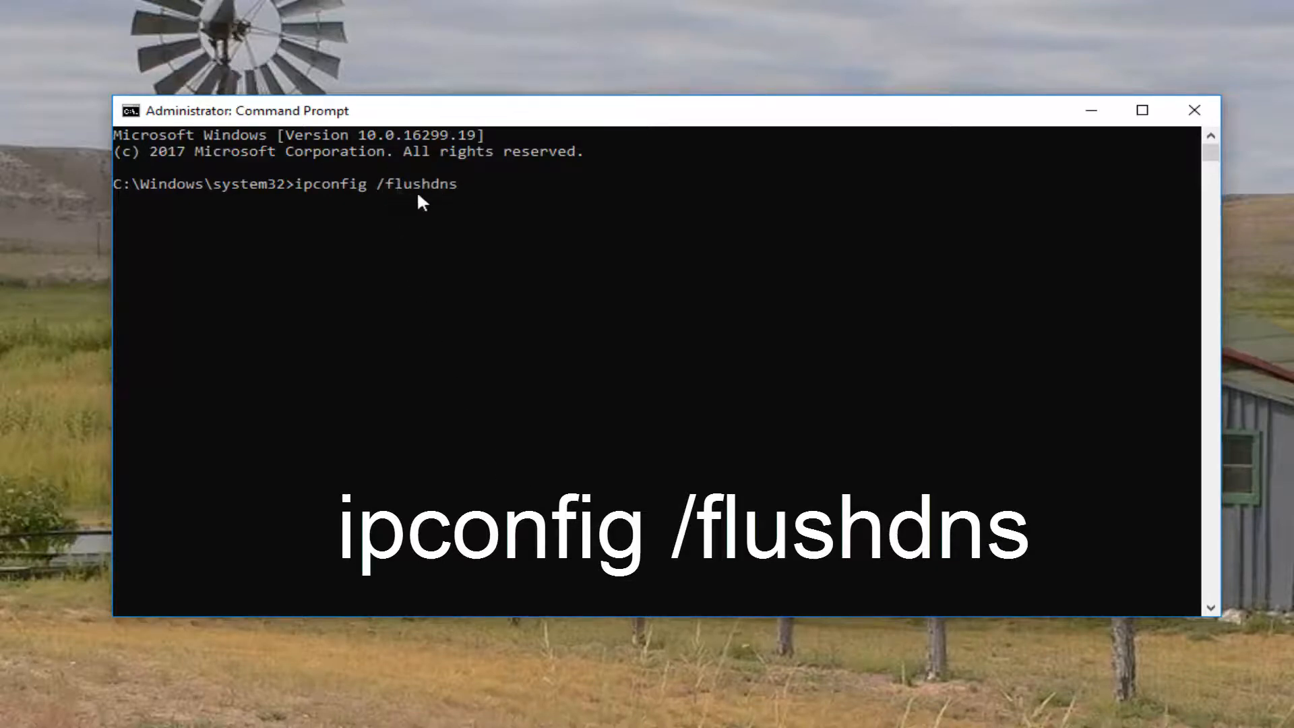
pyautogui.moveTo(301, 191)
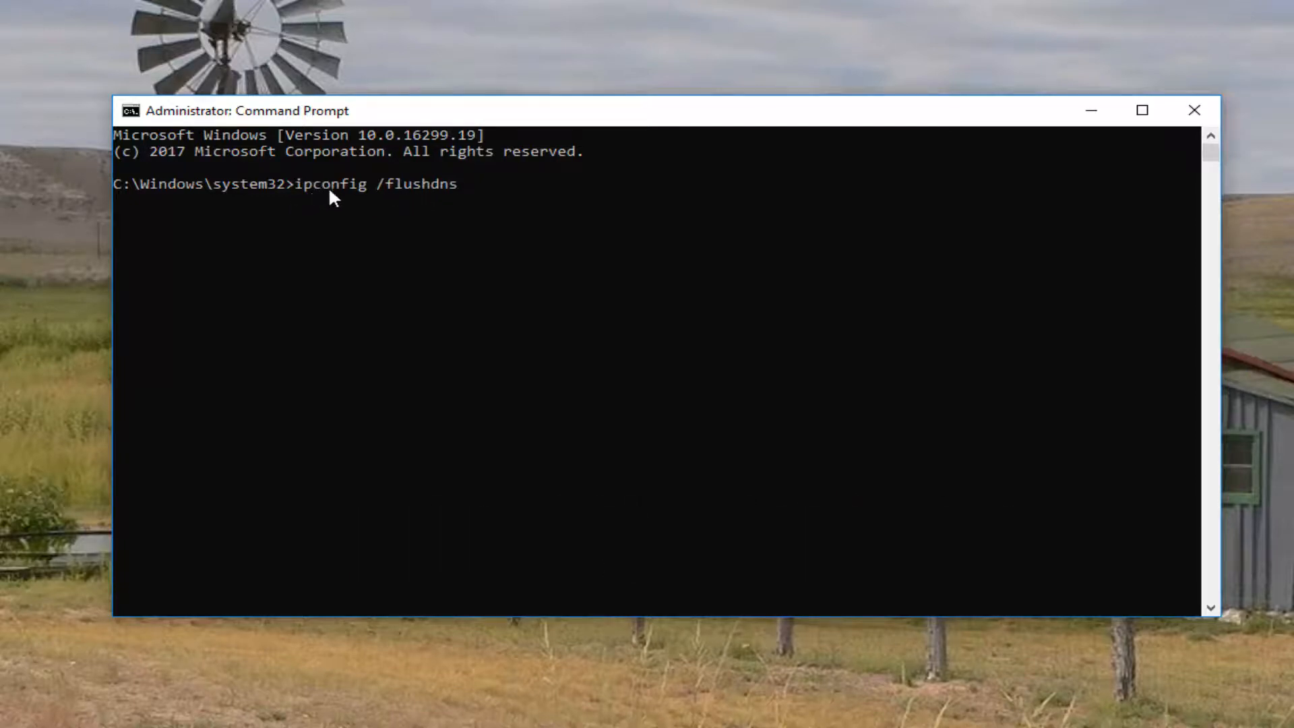
pyautogui.moveTo(538, 290)
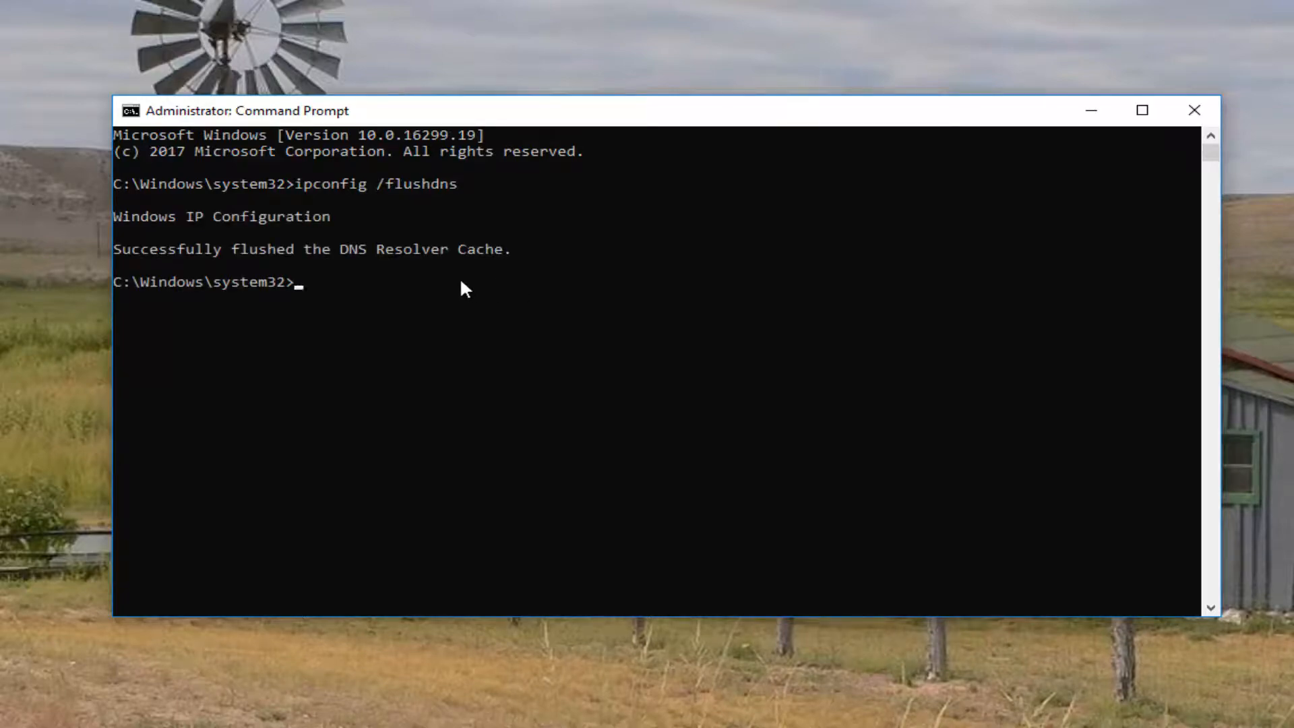
pyautogui.moveTo(381, 349)
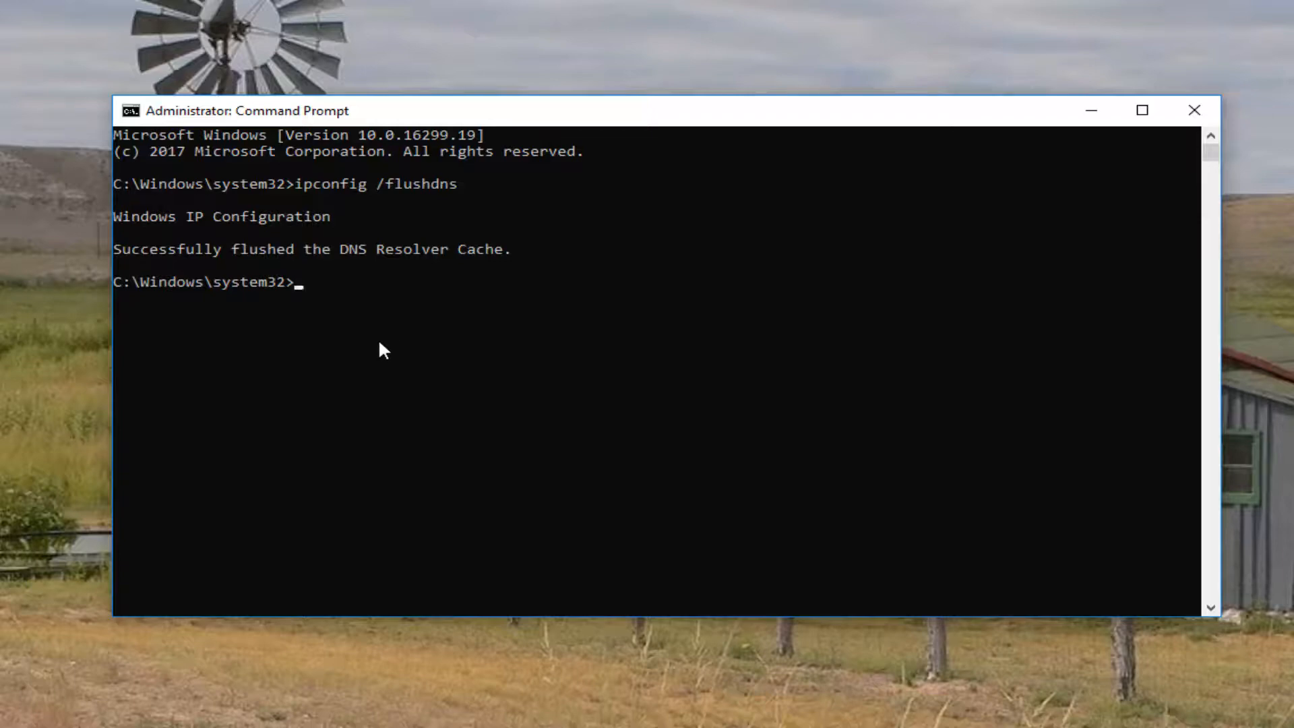
# - Run 'netsh winsock reset', then close the Command Prompt window
pyautogui.write('netsh wi')
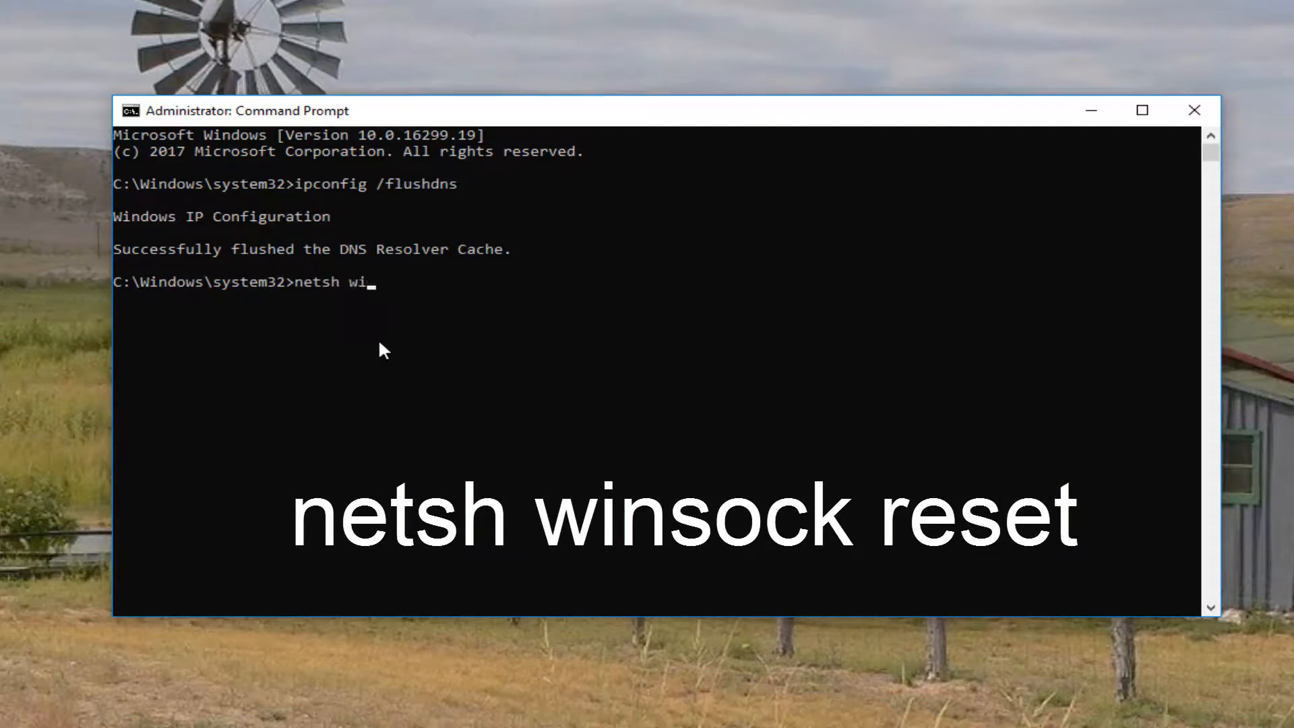
pyautogui.write('nsock')
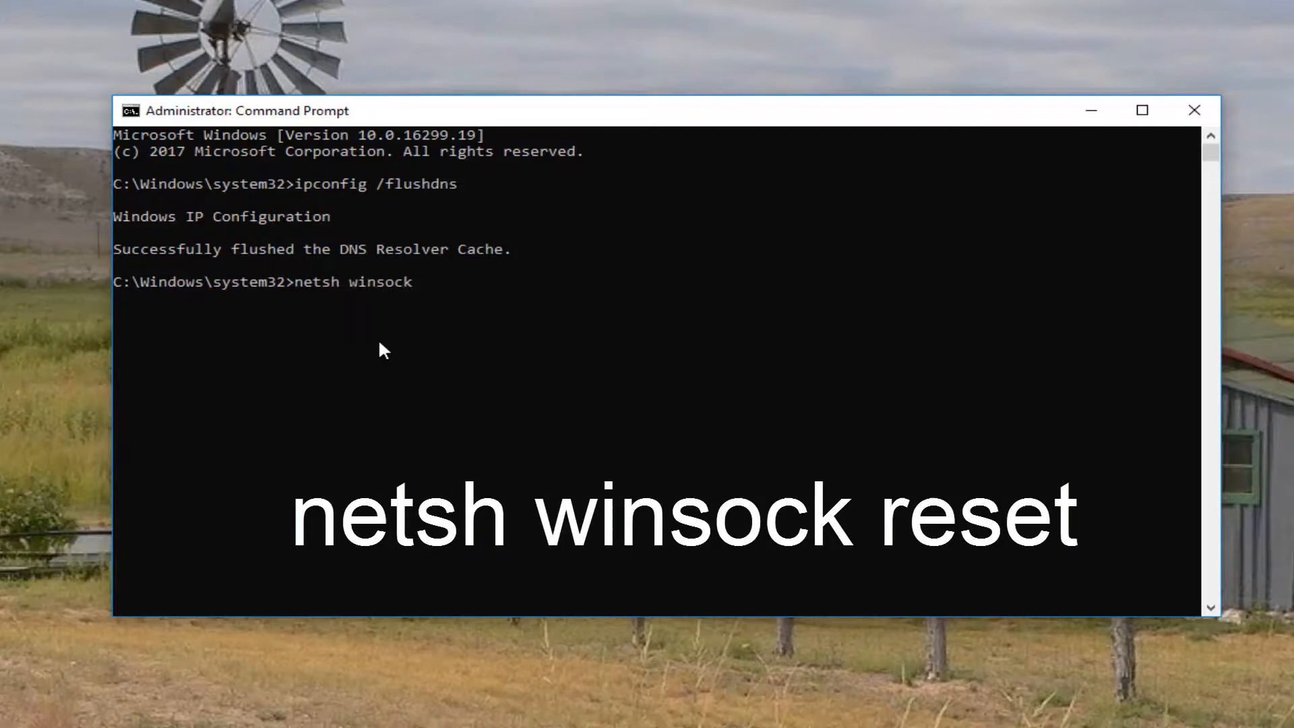
pyautogui.write('reset')
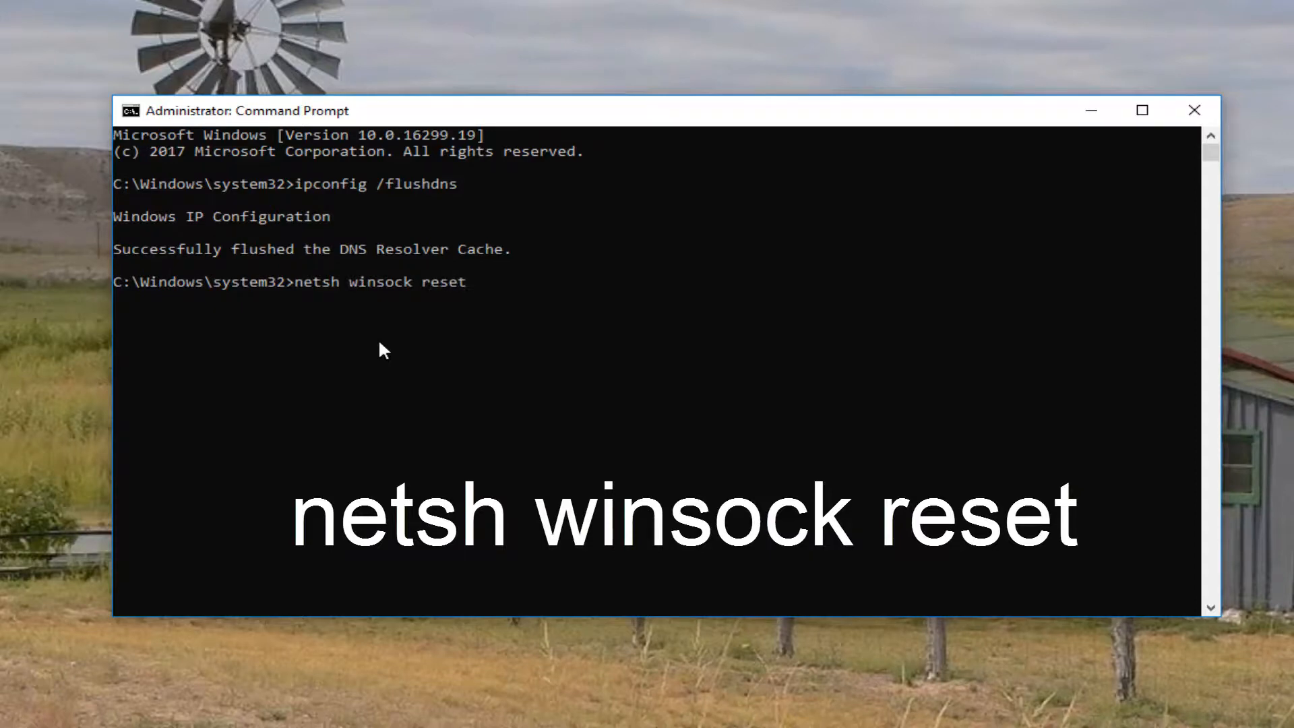
pyautogui.press('Return')
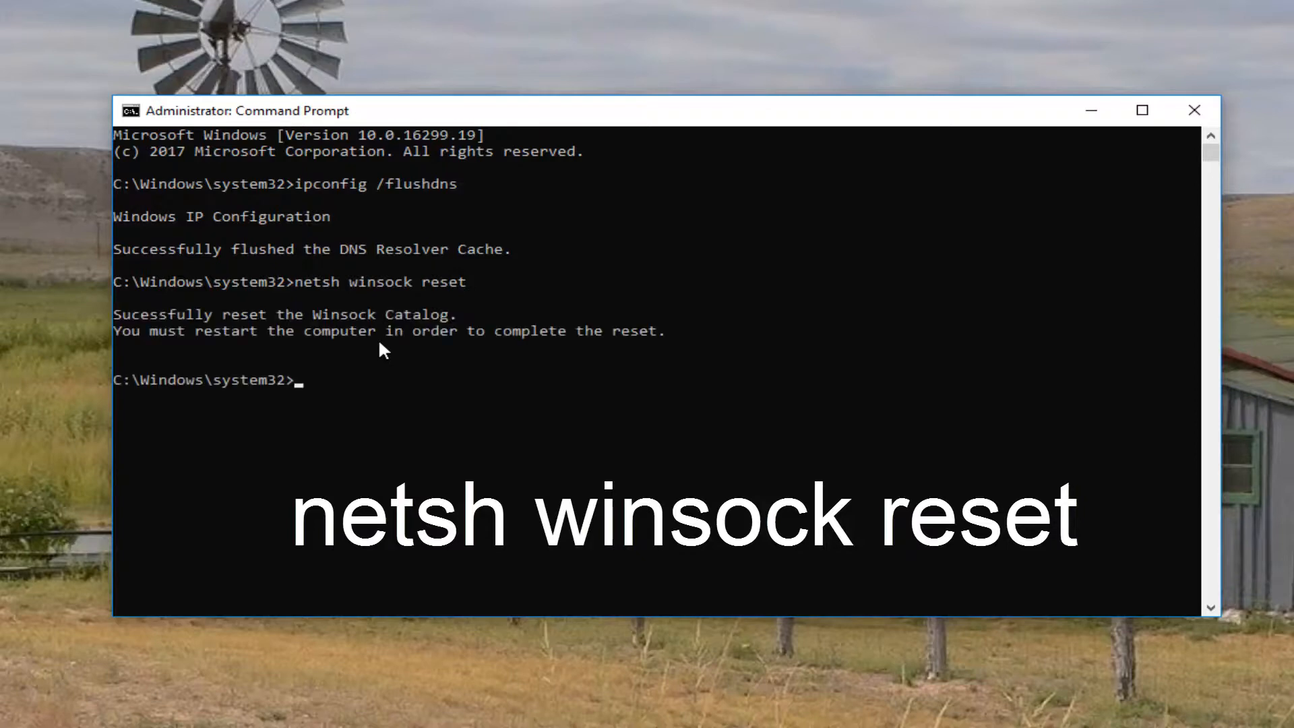
pyautogui.moveTo(337, 420)
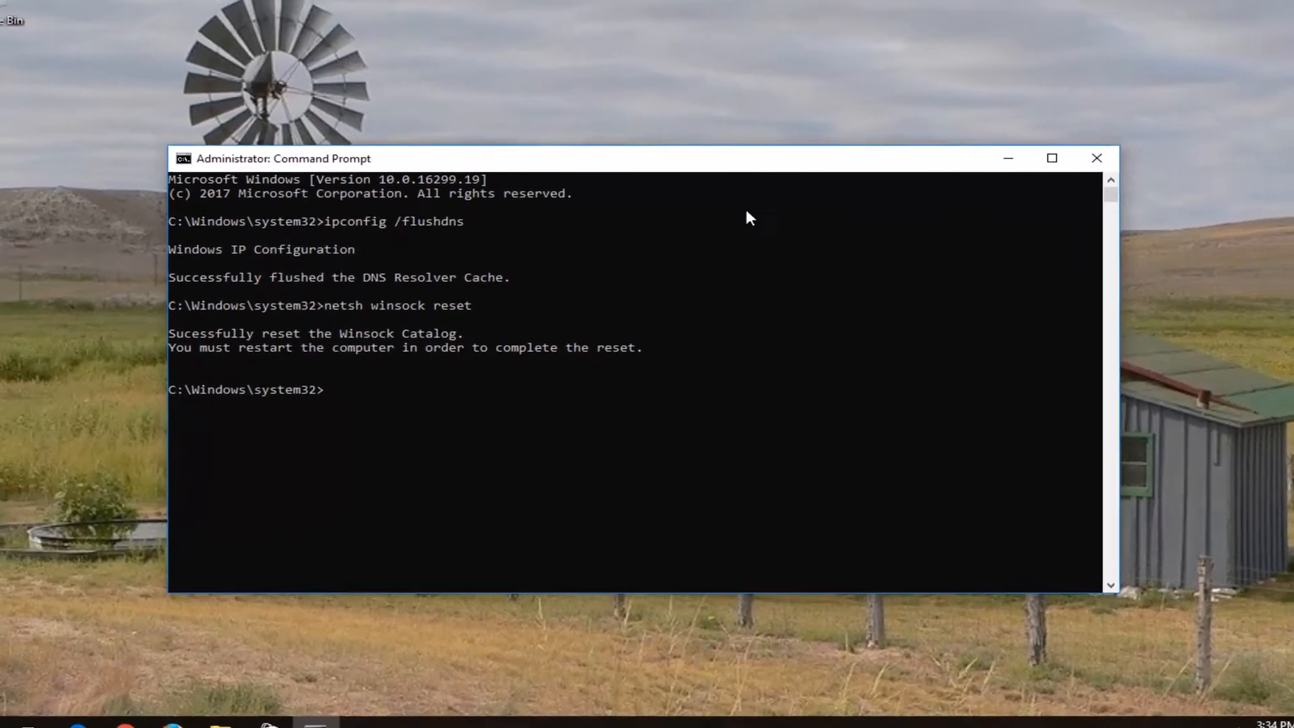
pyautogui.click(1096, 157)
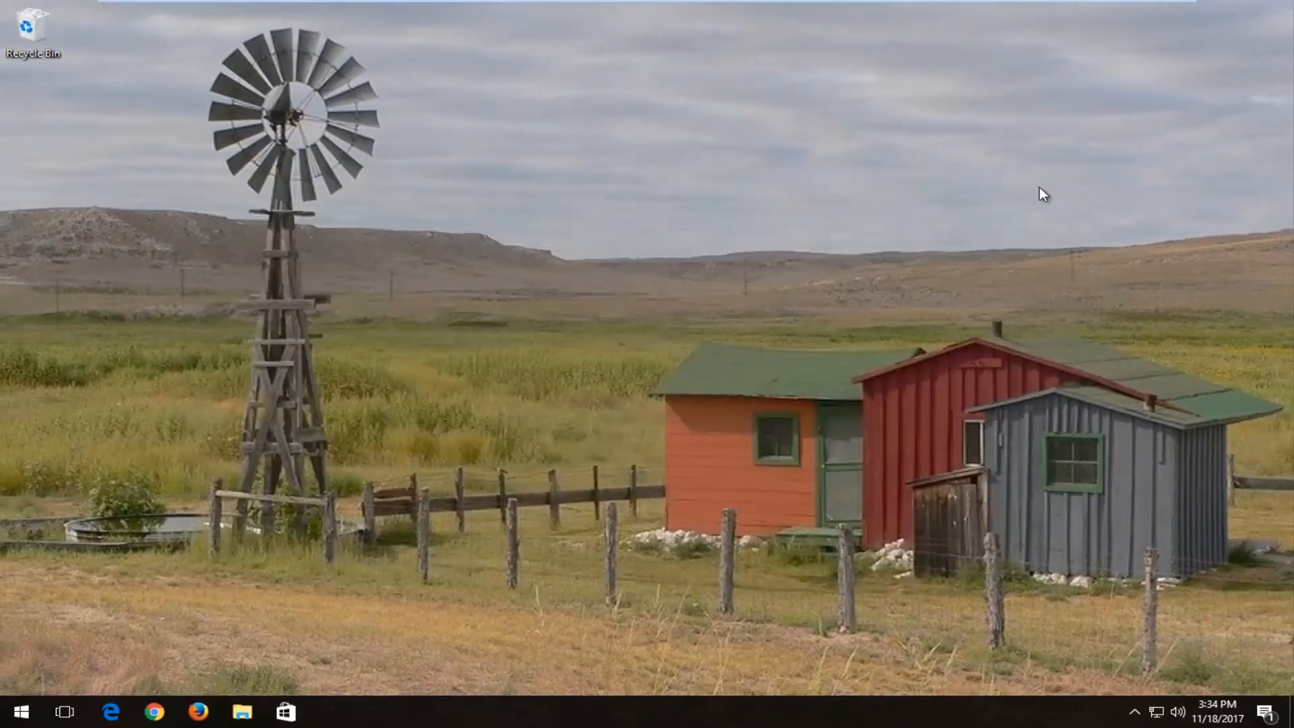